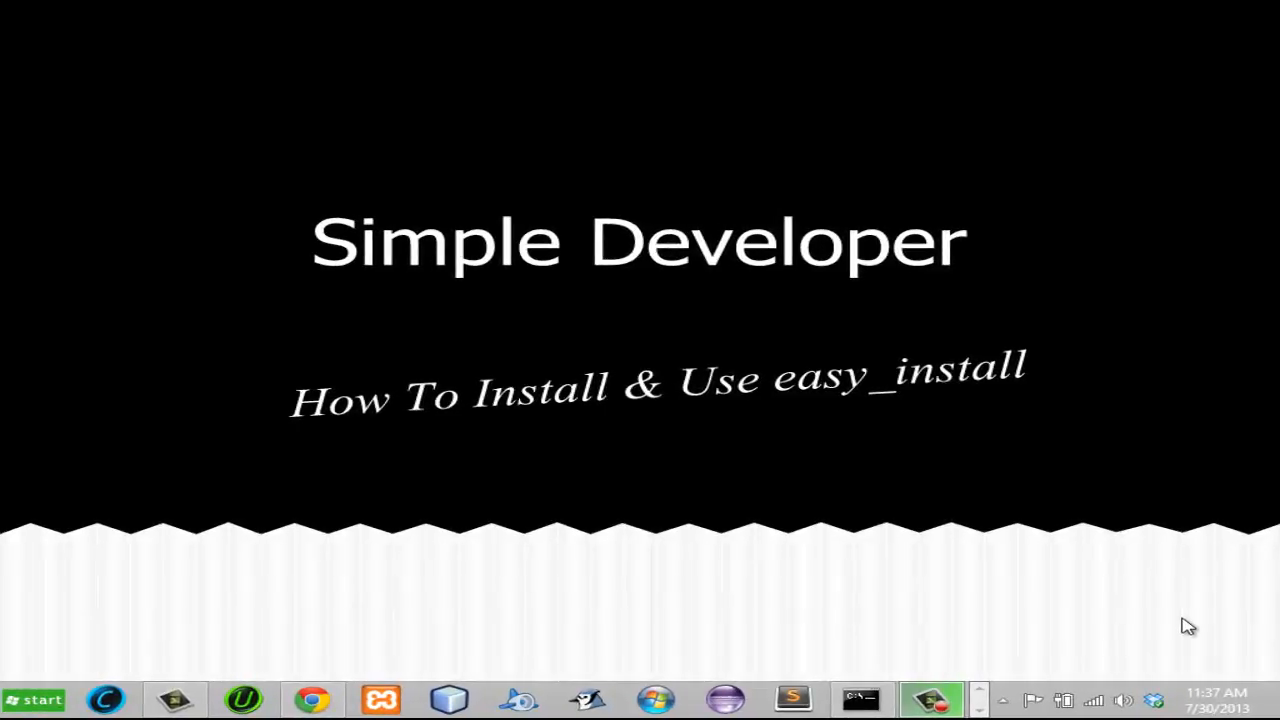
mouse_move(1144, 598)
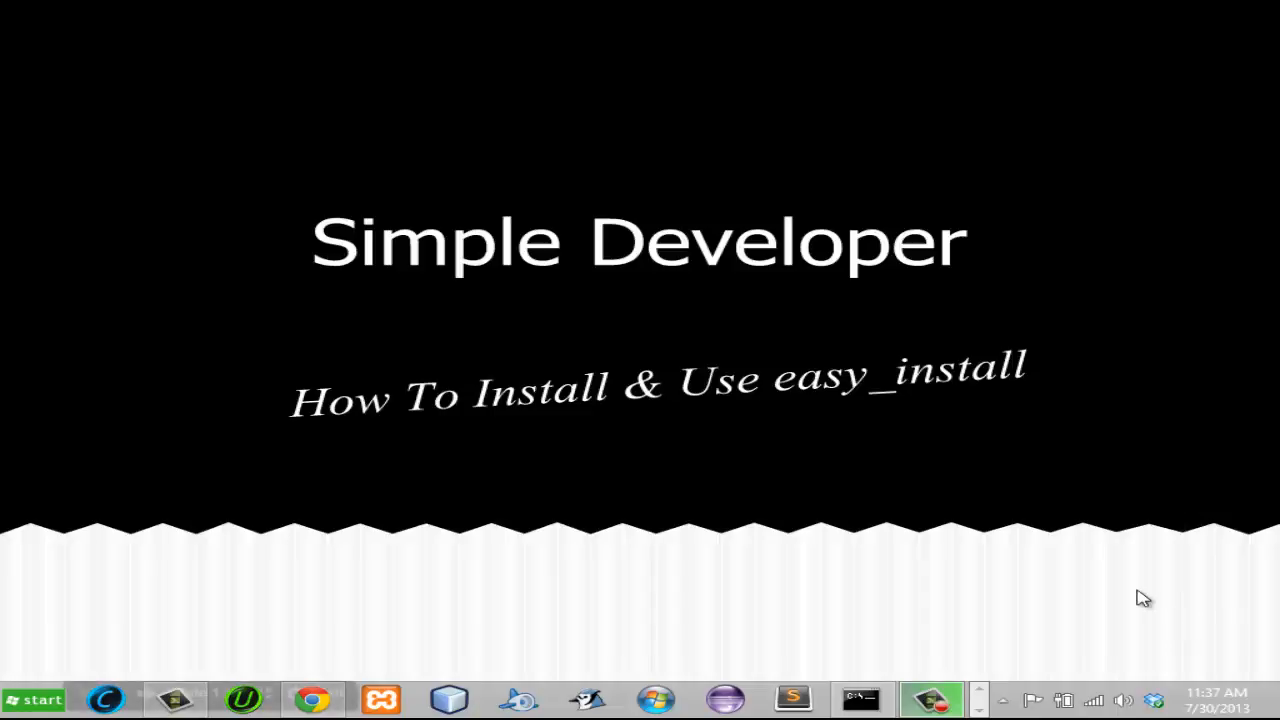
mouse_move(1114, 594)
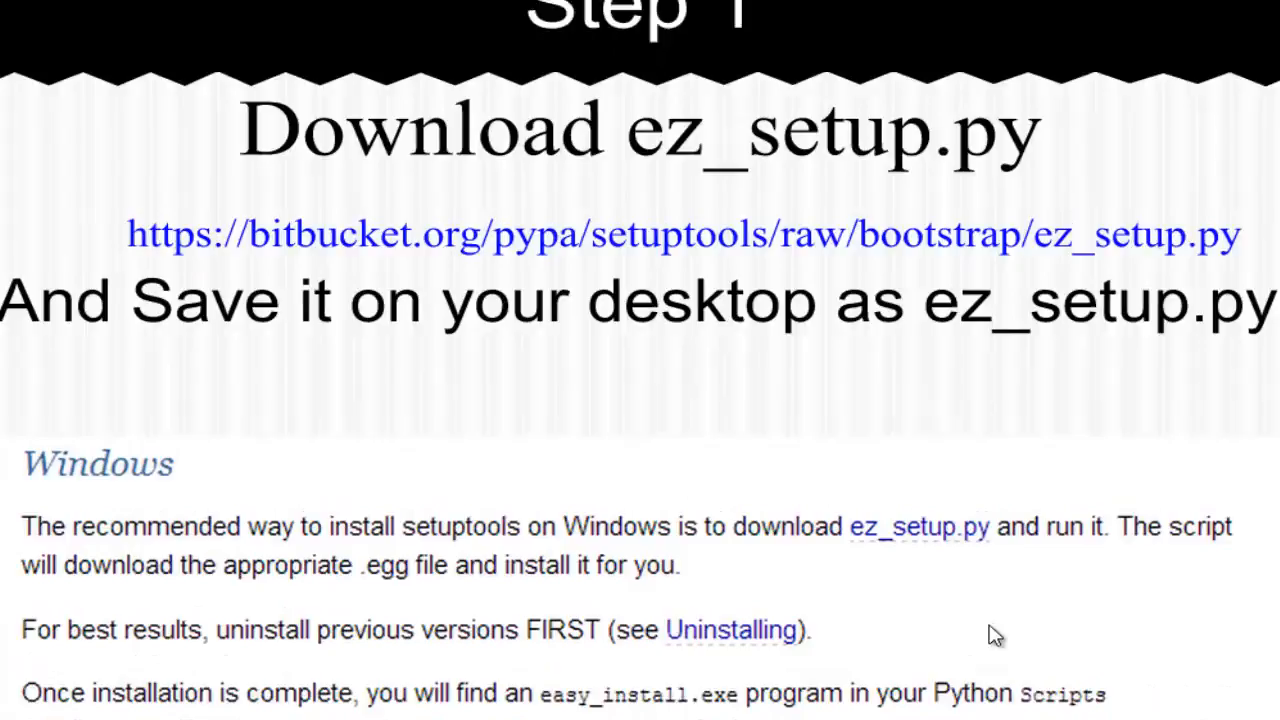
Scroll to the Step 1 slide showing the bitbucket ez_setup.py download URL
scroll(down, 3)
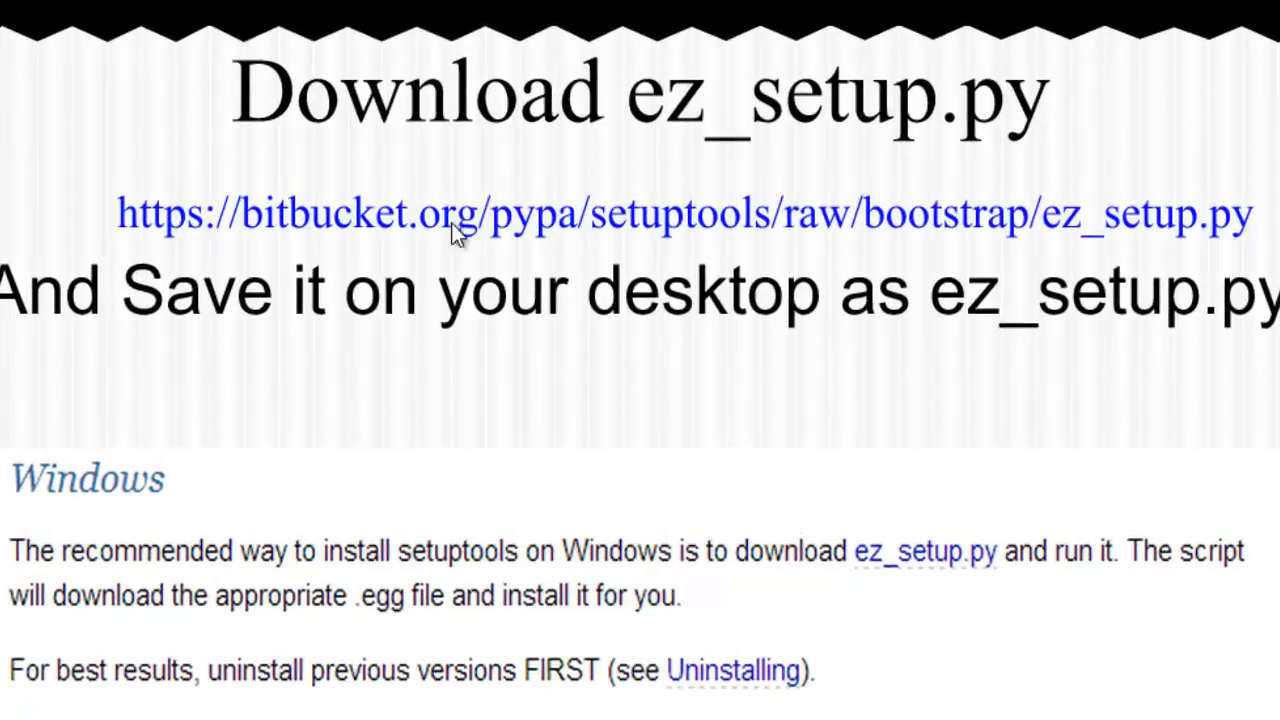
mouse_move(245, 258)
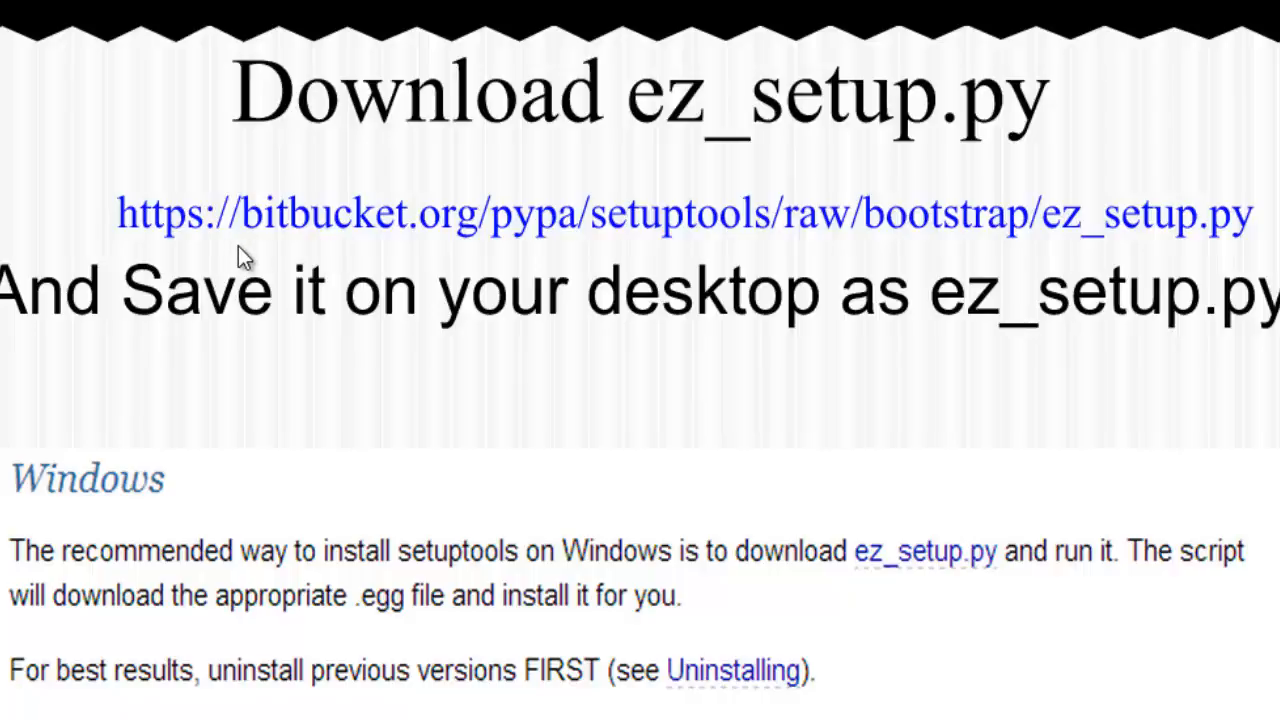
mouse_move(547, 247)
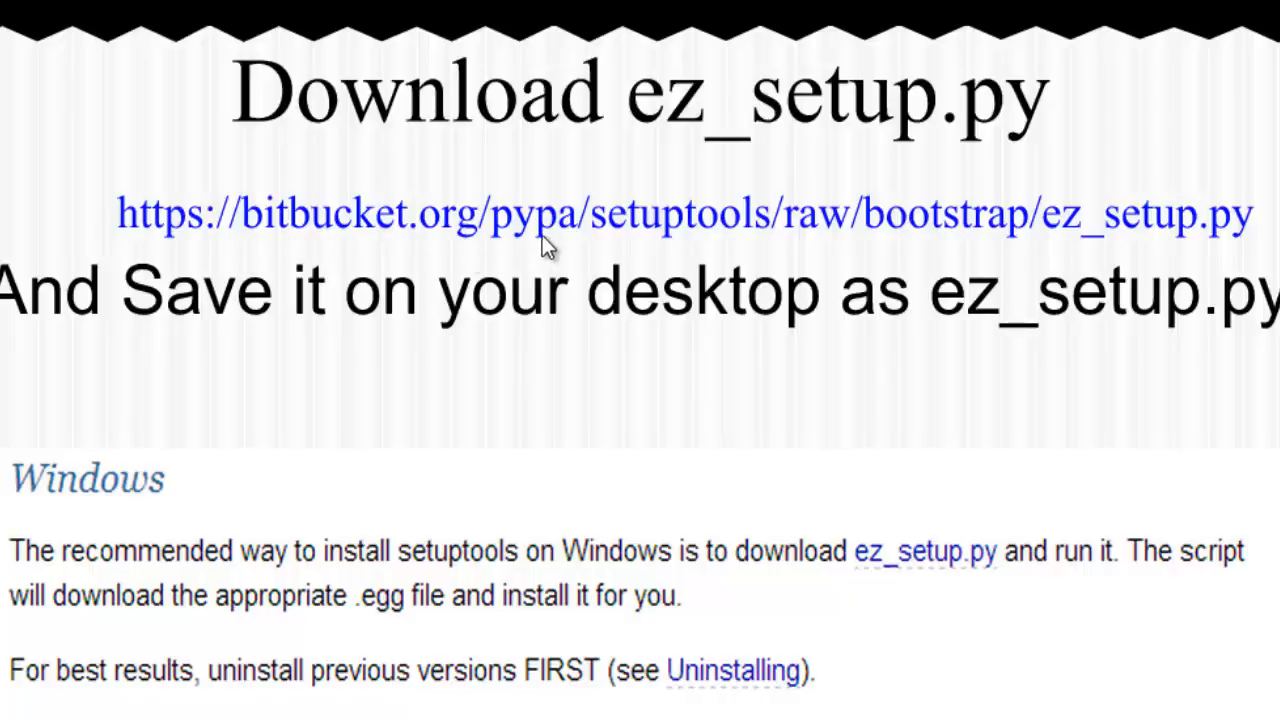
mouse_move(898, 250)
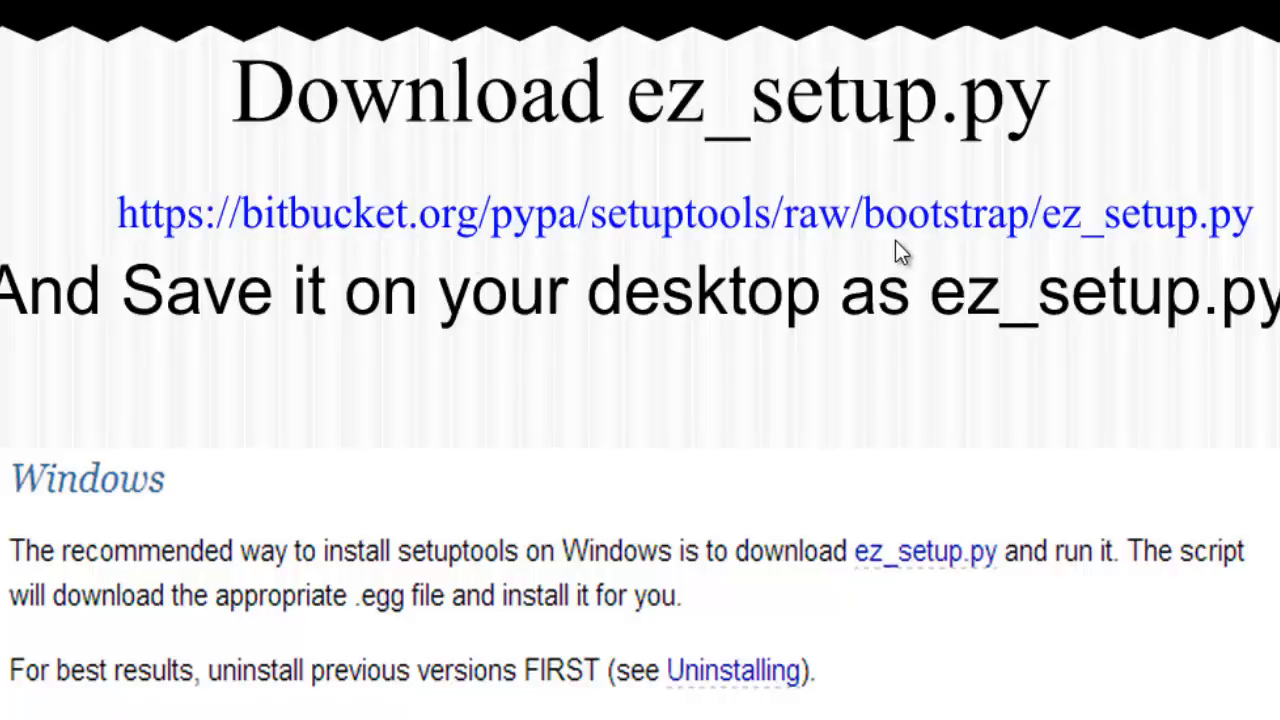
mouse_move(1175, 255)
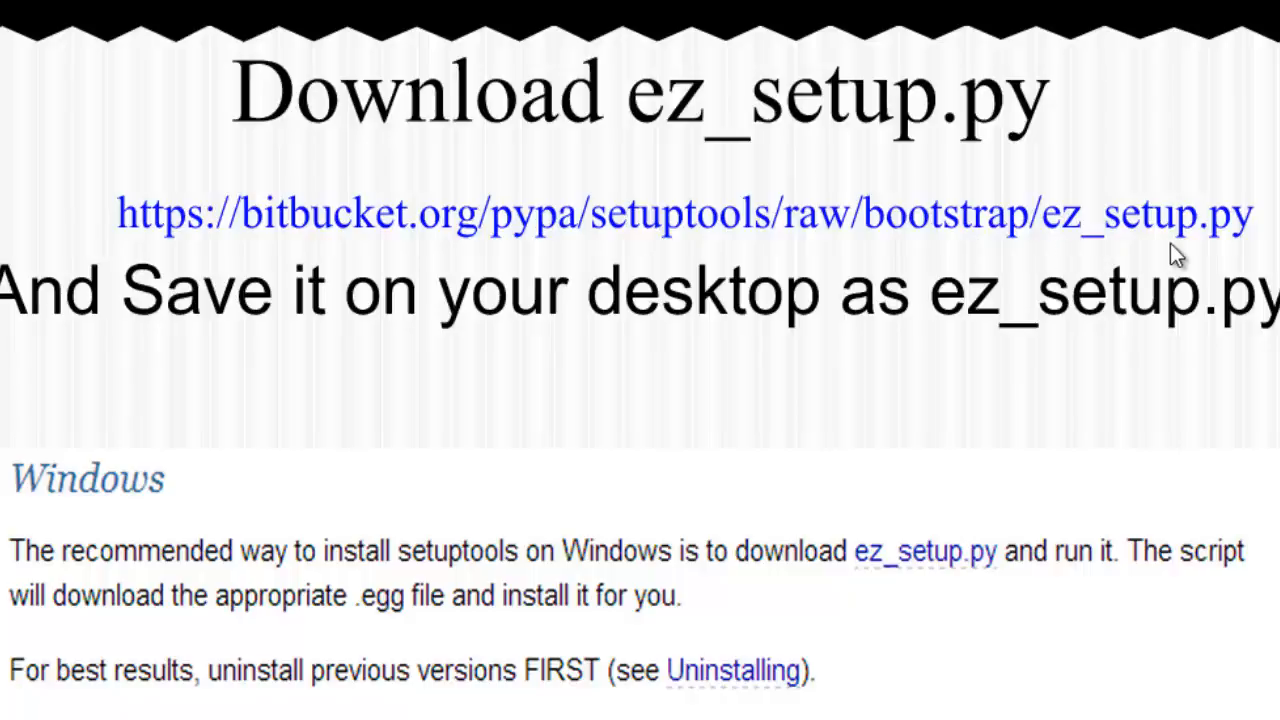
mouse_move(895, 355)
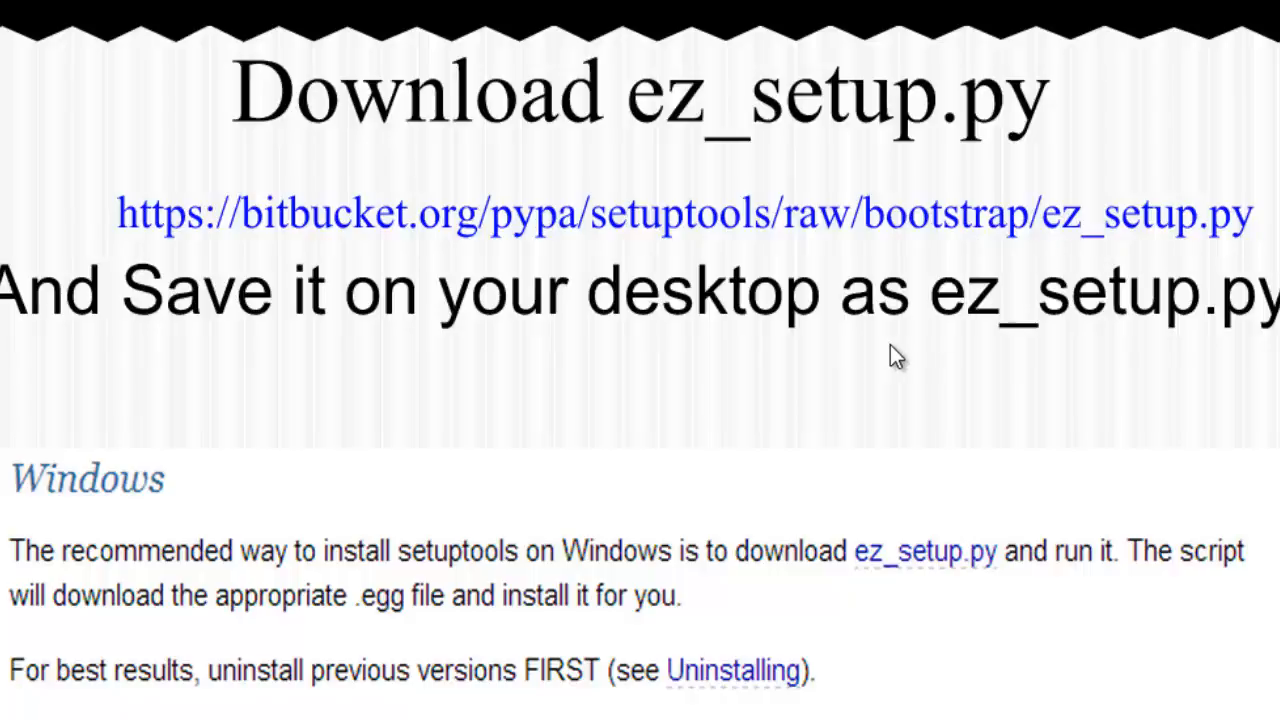
mouse_move(815, 370)
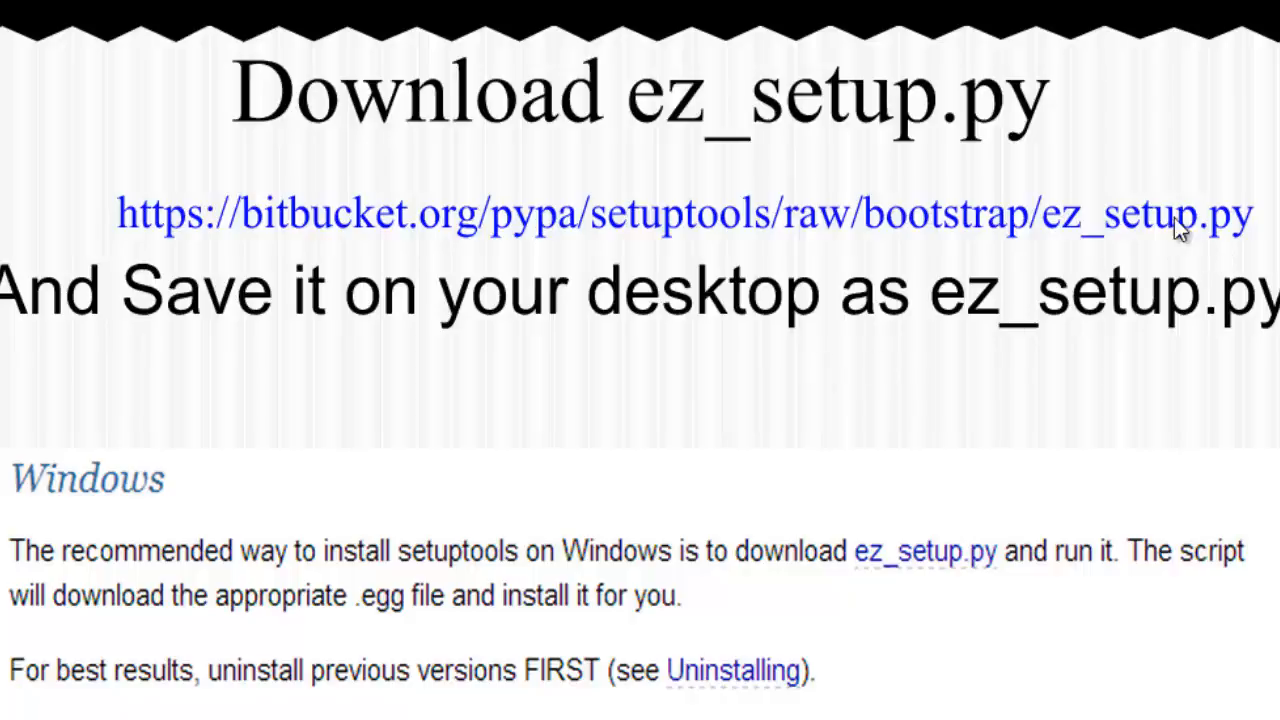
mouse_move(1210, 245)
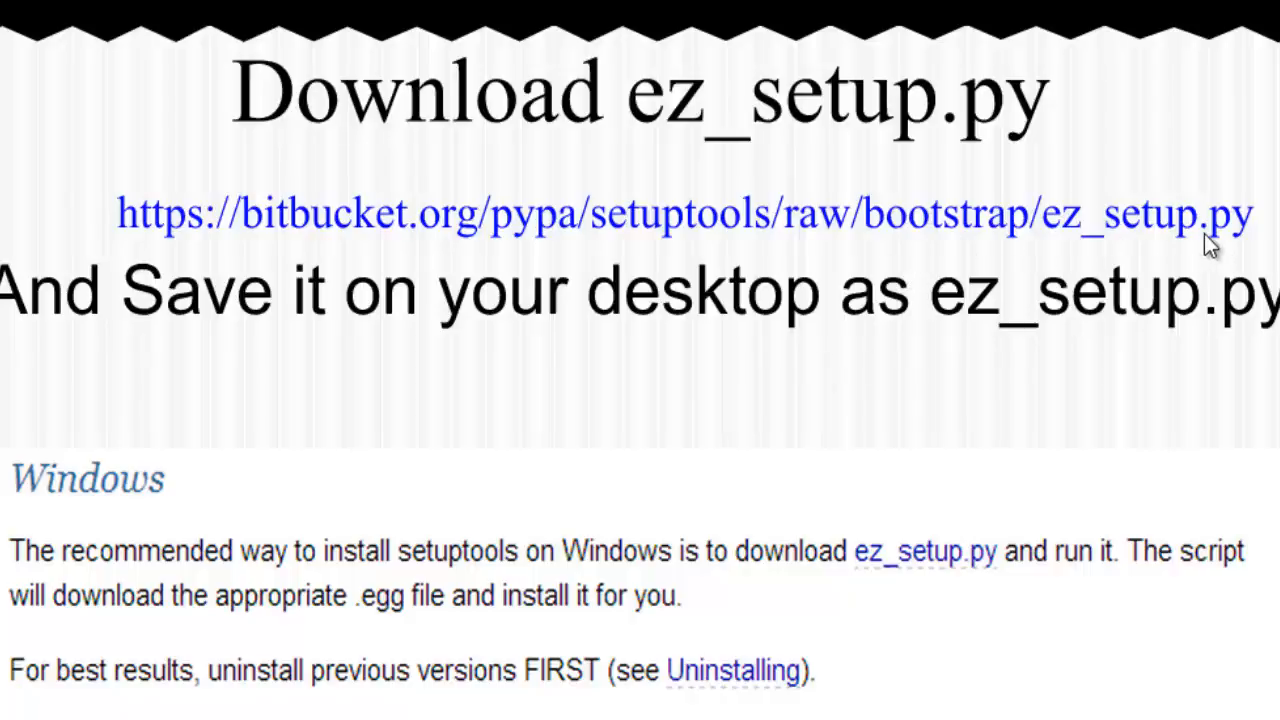
mouse_move(555, 535)
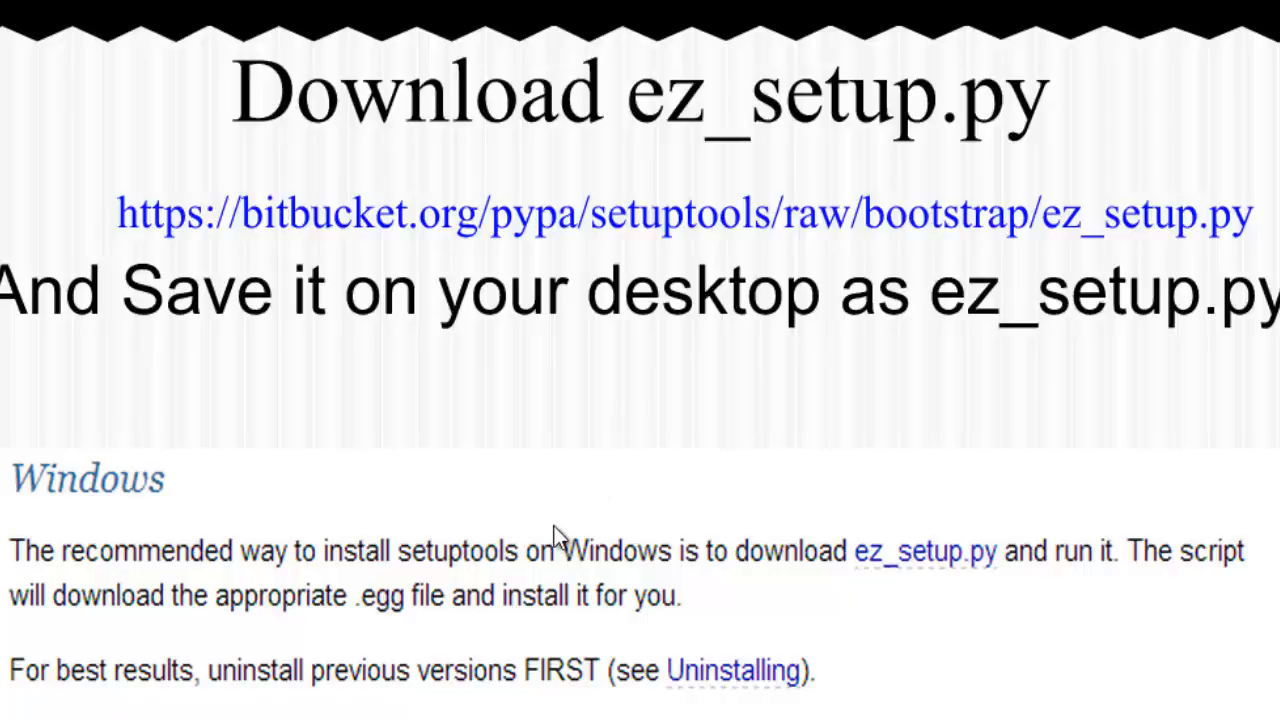
mouse_move(950, 330)
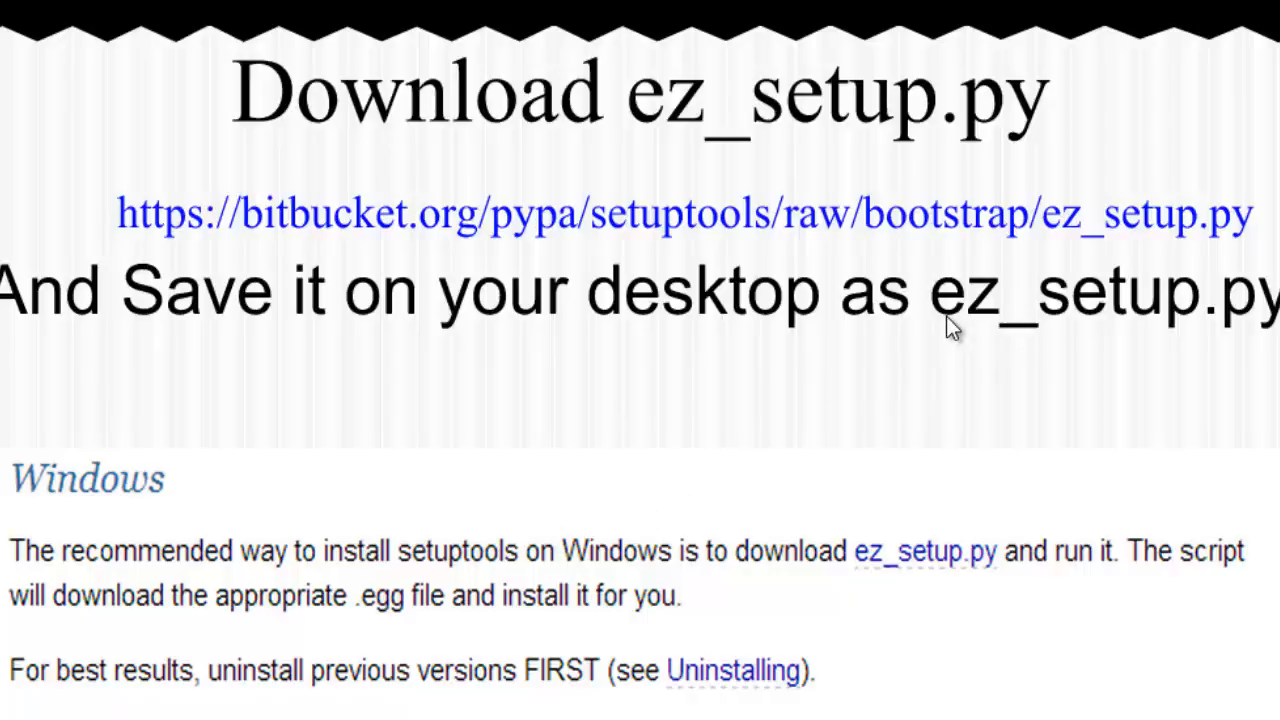
mouse_move(1117, 338)
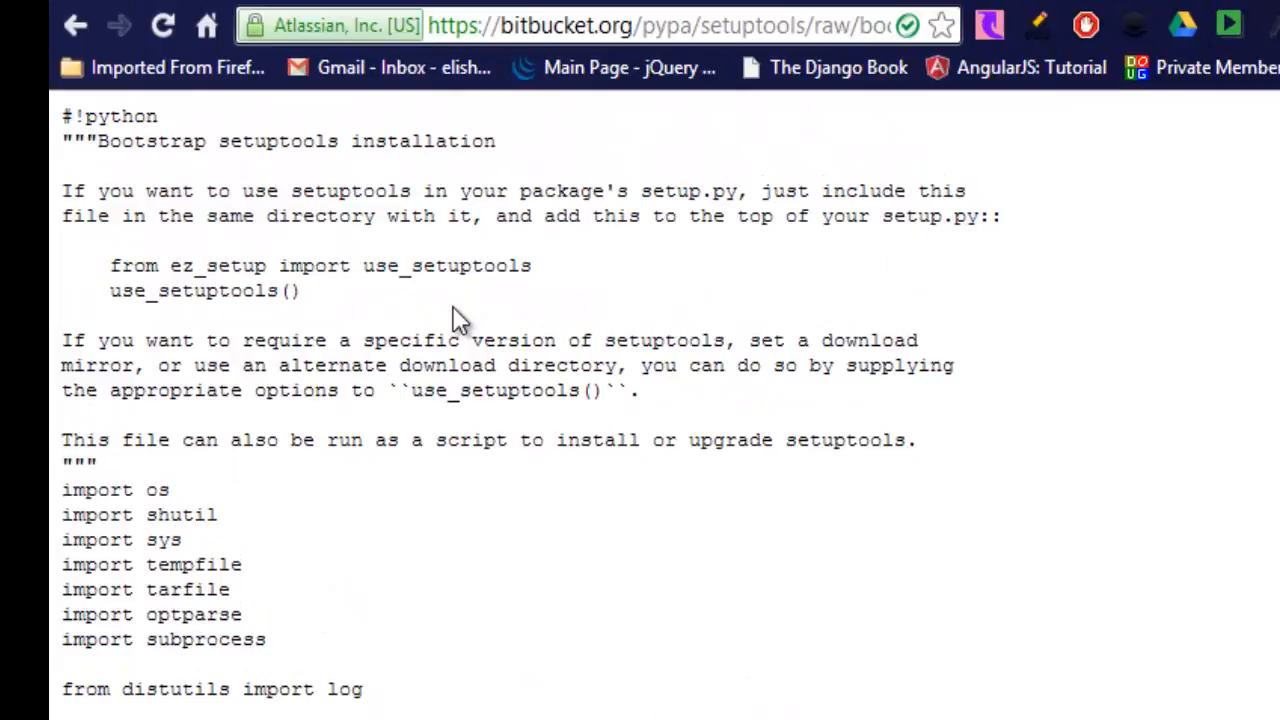
mouse_move(65, 125)
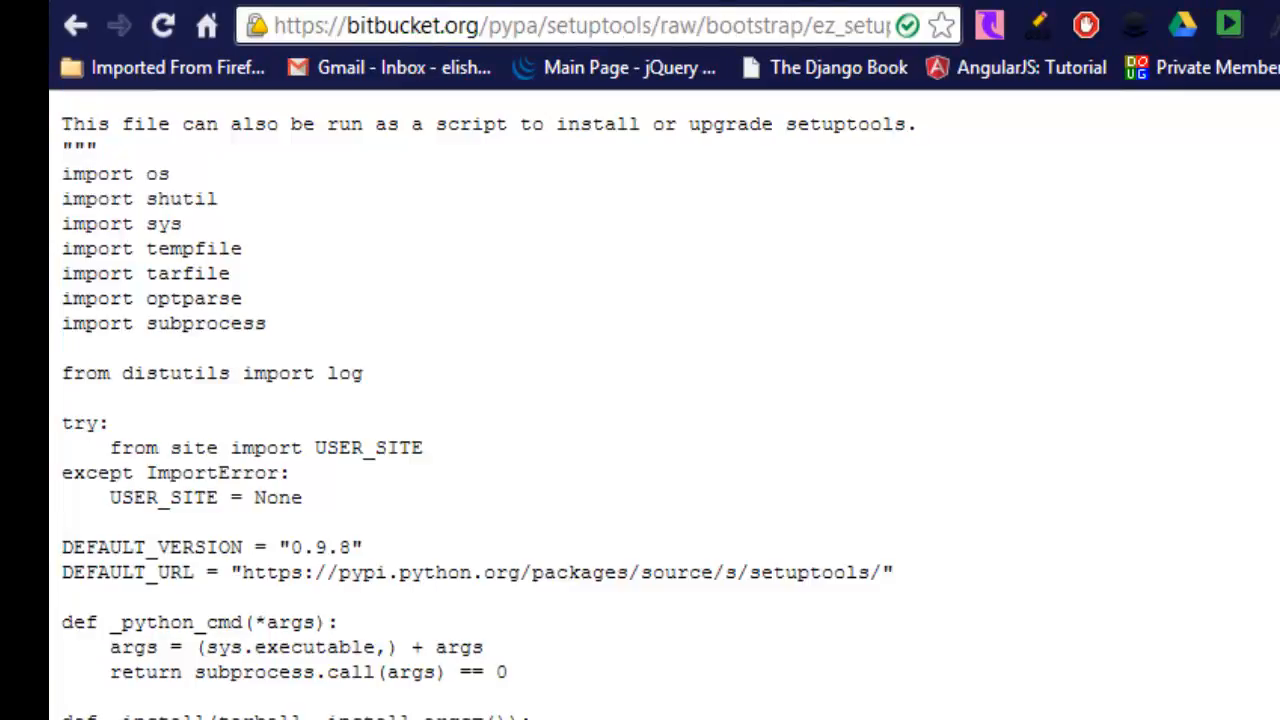
Select all of the raw ez_setup.py script text in Chrome
key(ctrl+a)
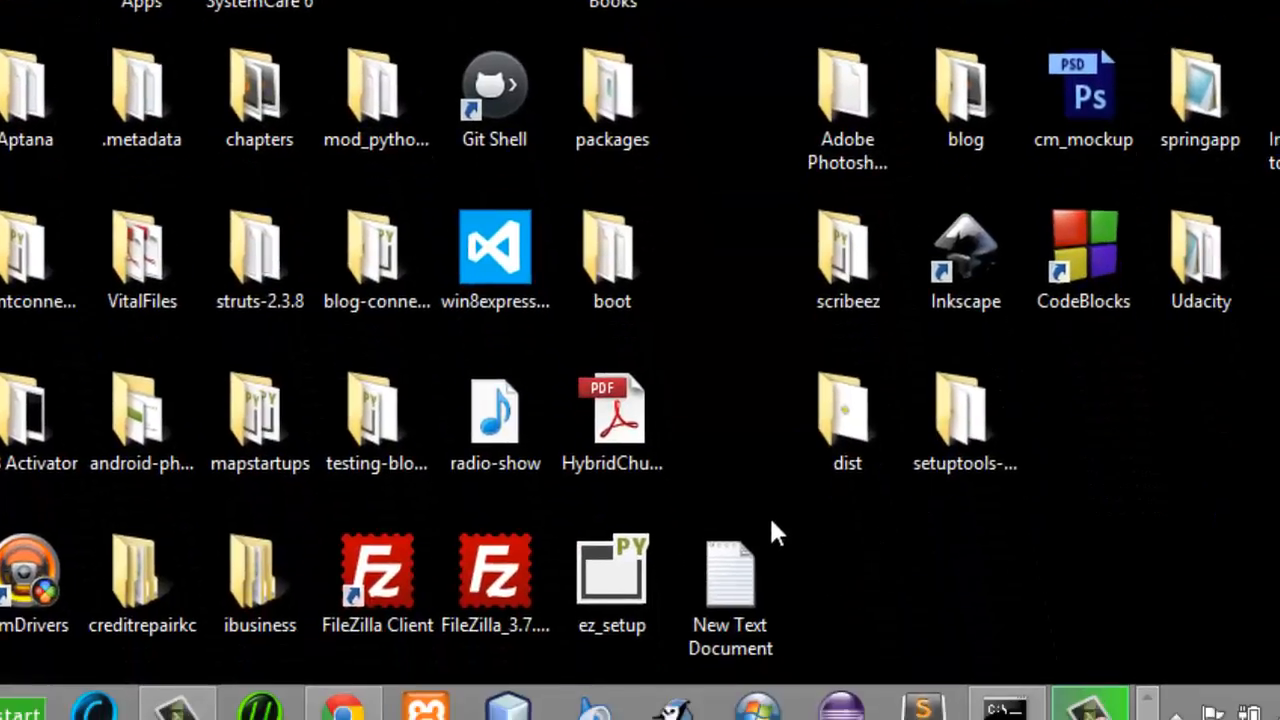
Open the desktop's New Text Document holding the pasted script in Notepad
double_click(730, 570)
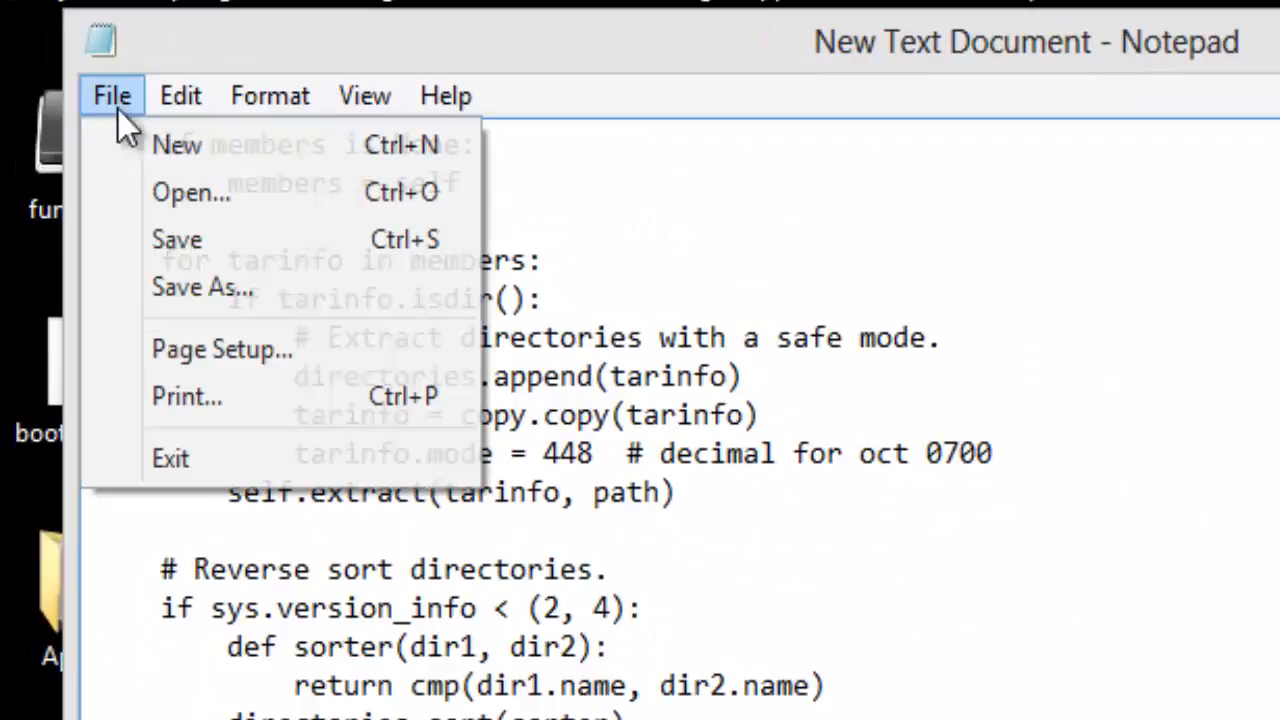
Save the Notepad script as ez_setup.py, overwriting the existing file
click(201, 287)
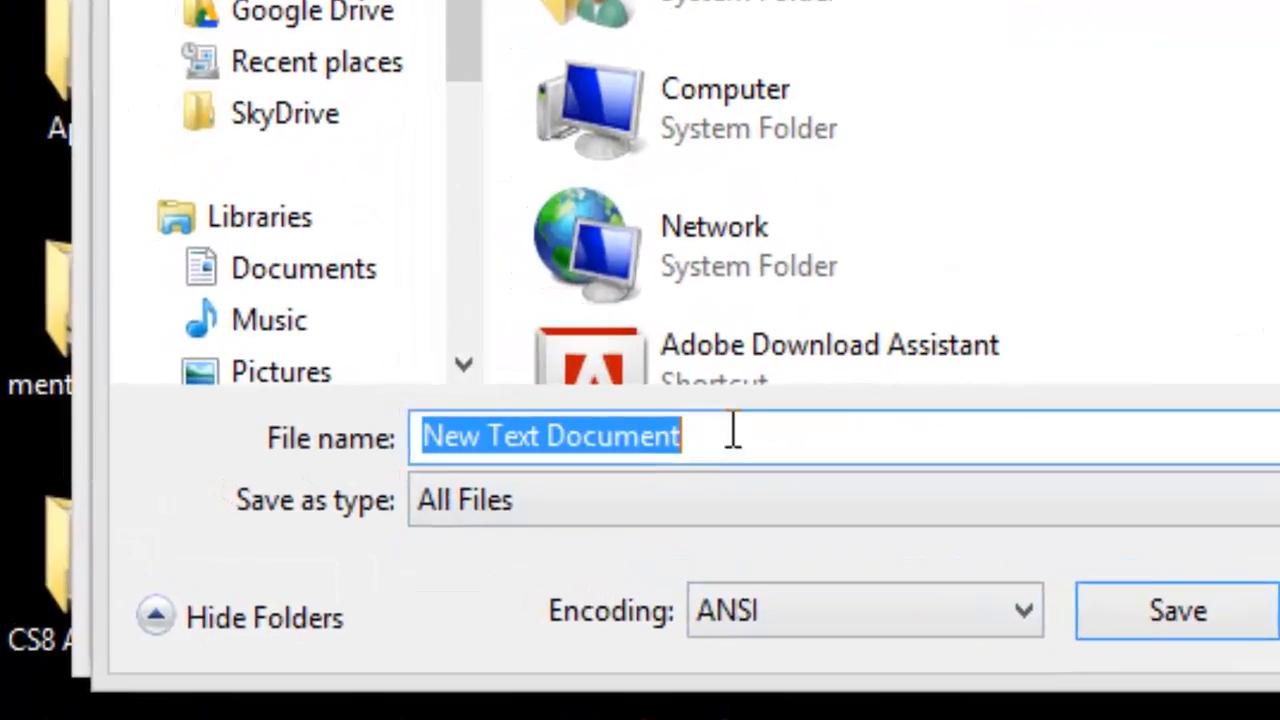
text(ez_s)
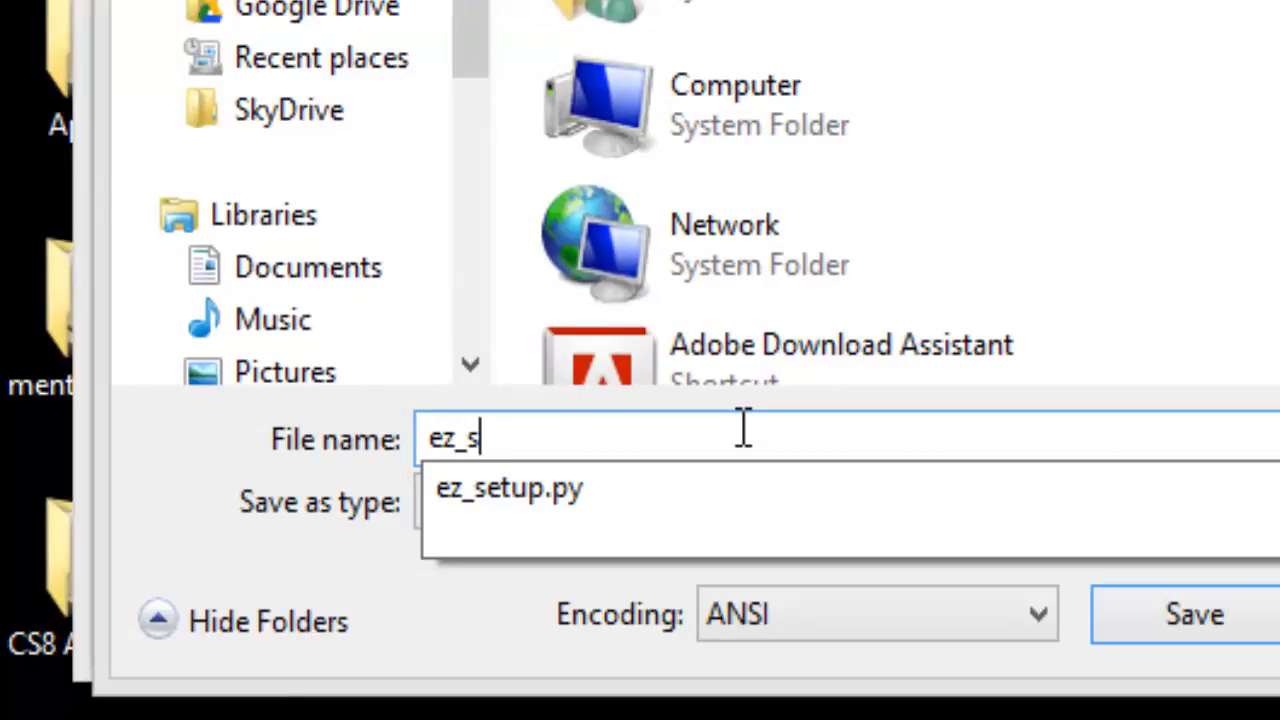
text(etup.py)
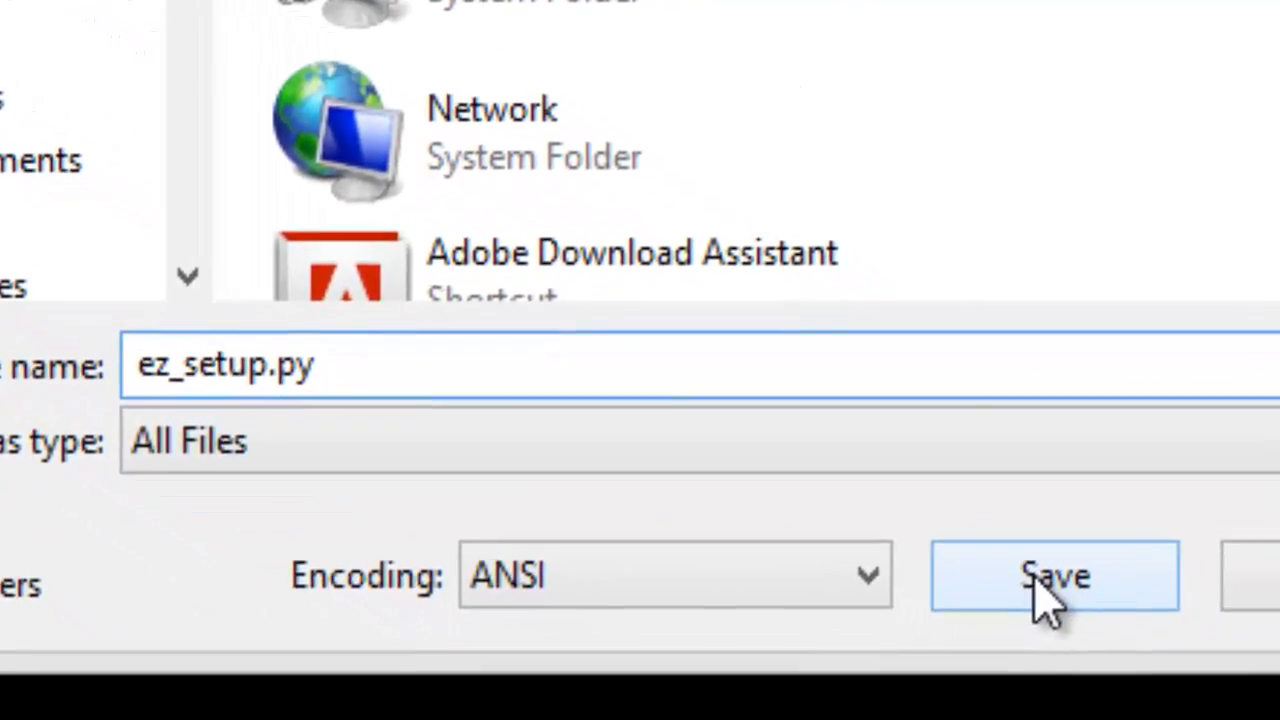
click(1053, 575)
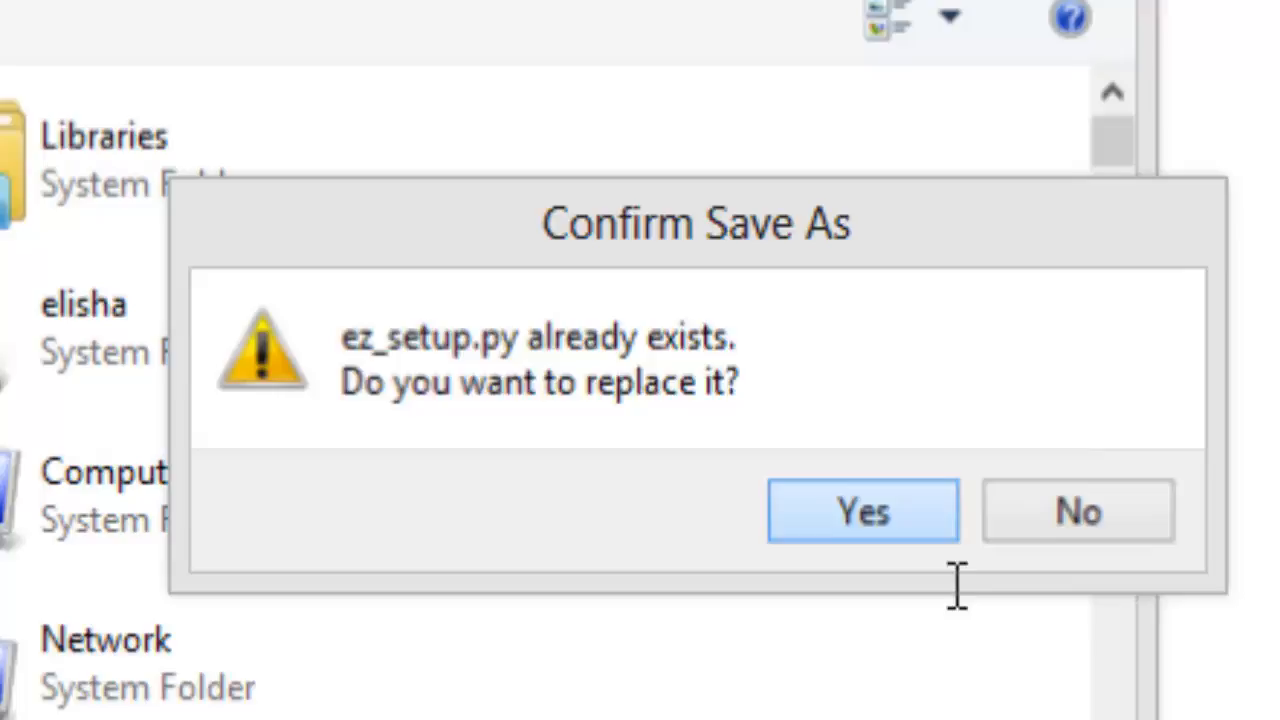
click(861, 510)
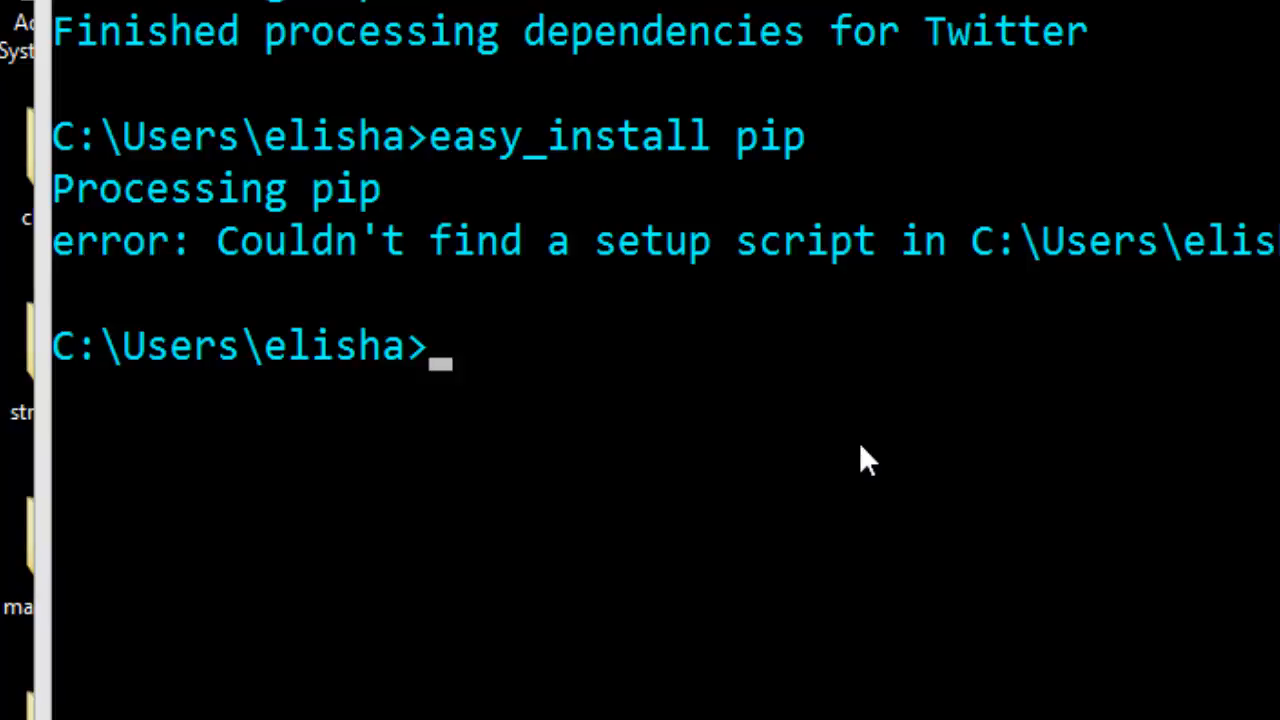
List the Desktop directory and scroll to confirm ez_setup.py is present
text(cd)
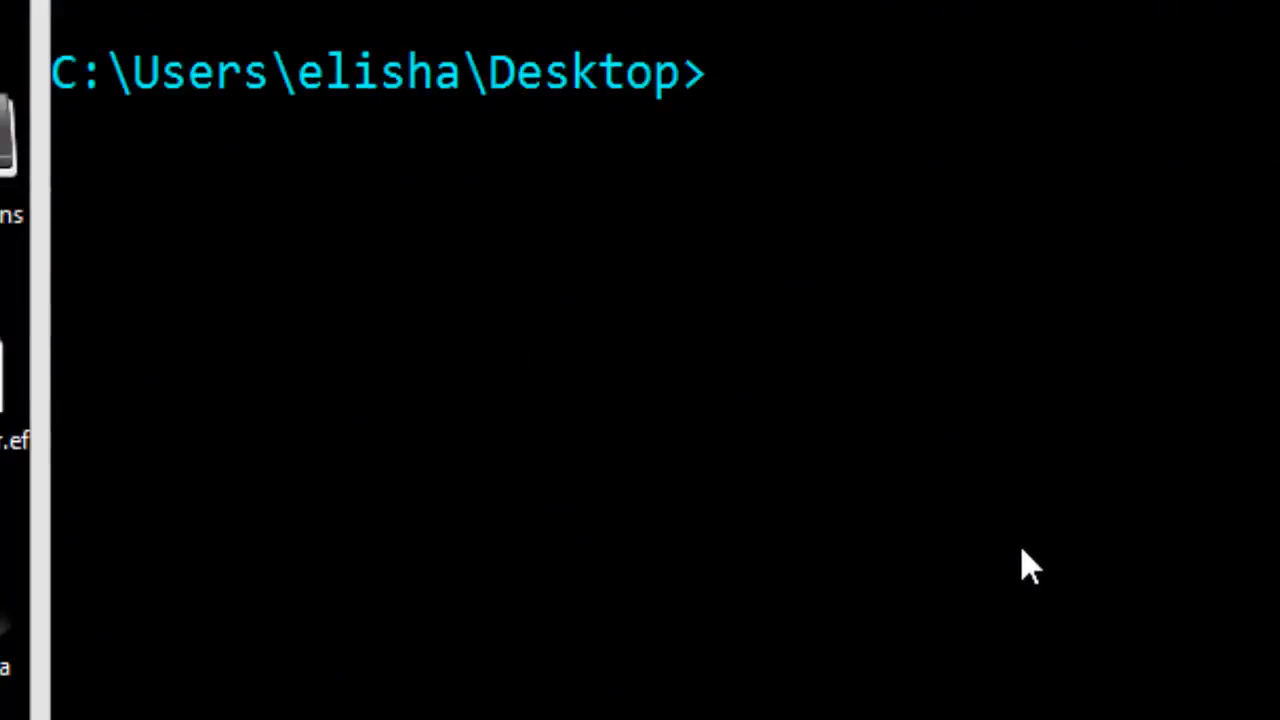
text(d)
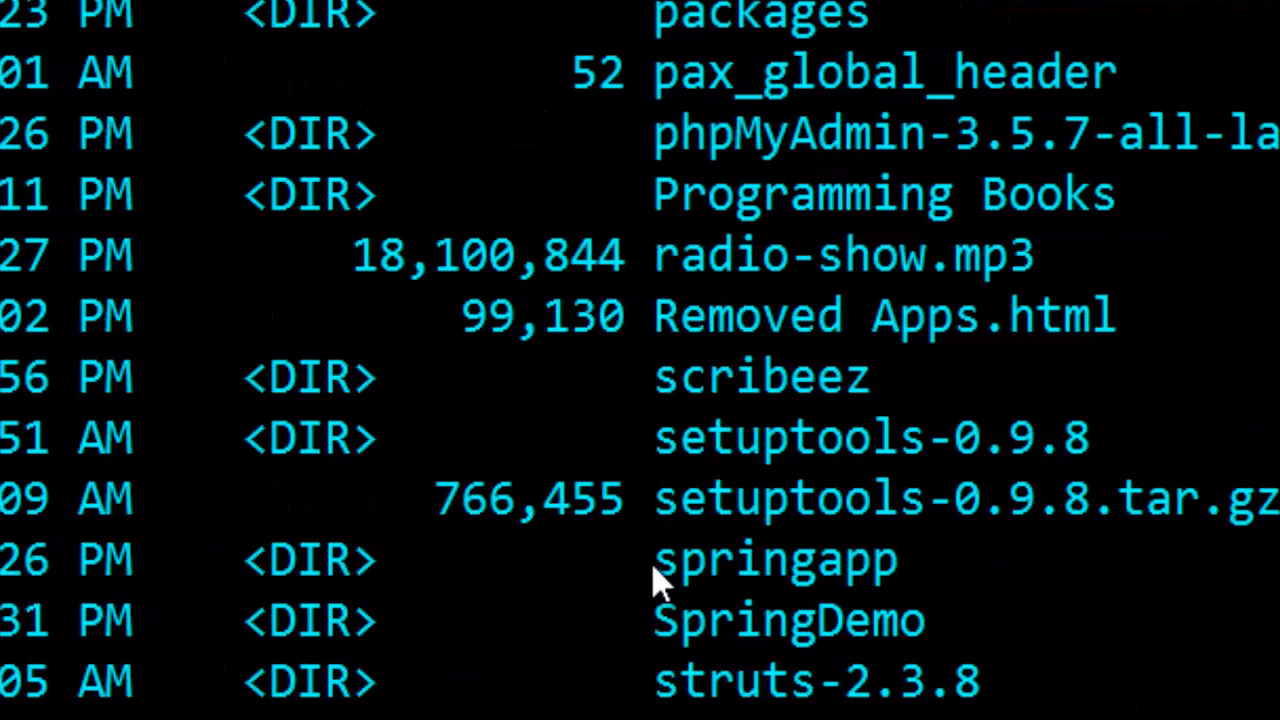
scroll(down, 3)
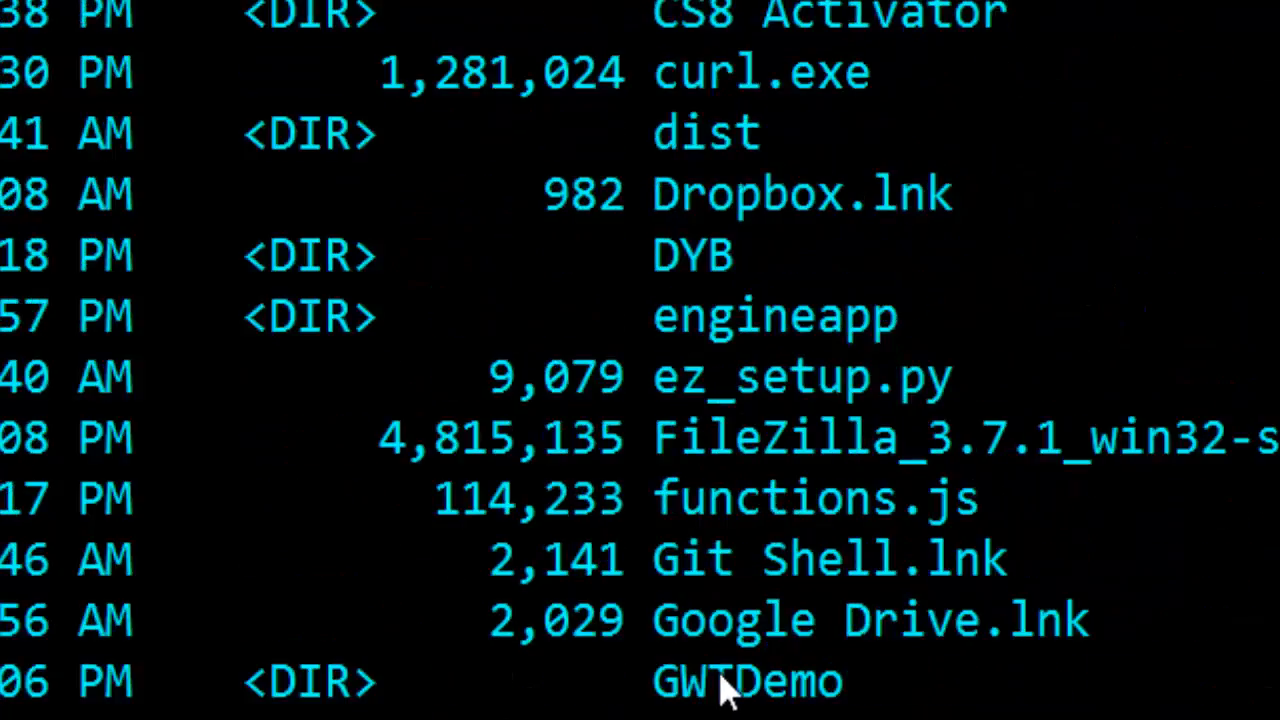
scroll(down, 3)
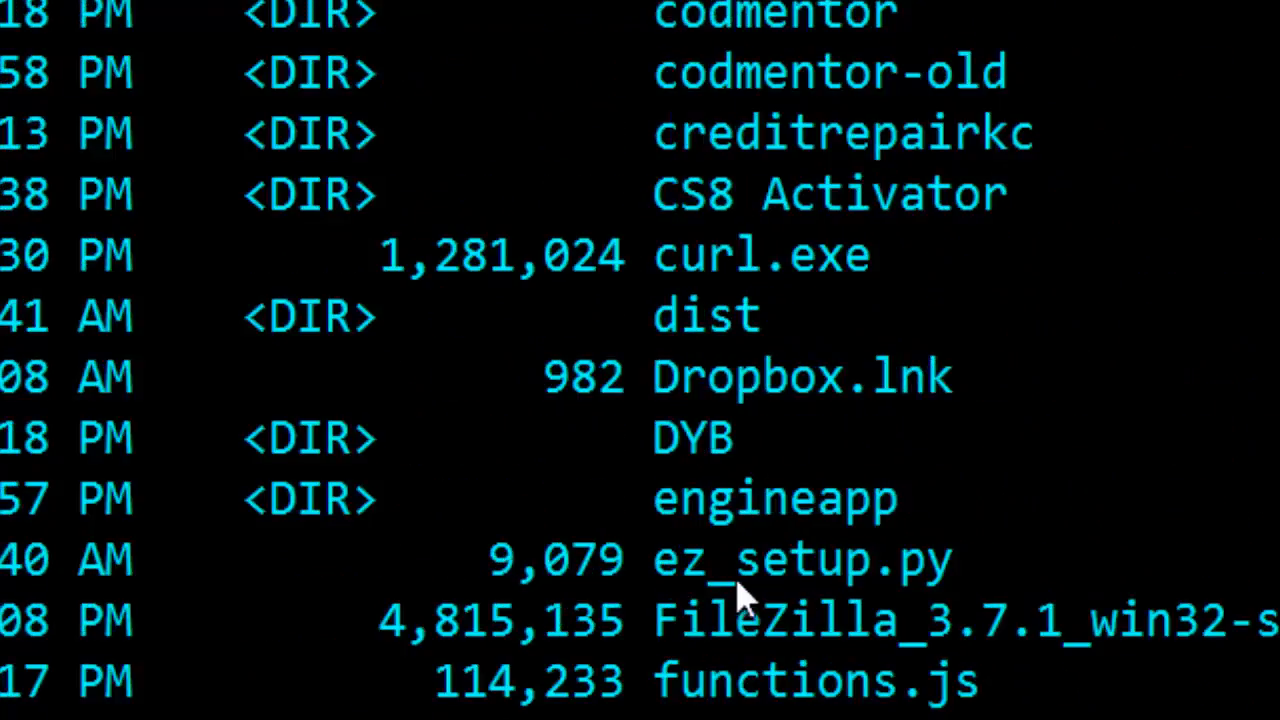
mouse_move(1000, 600)
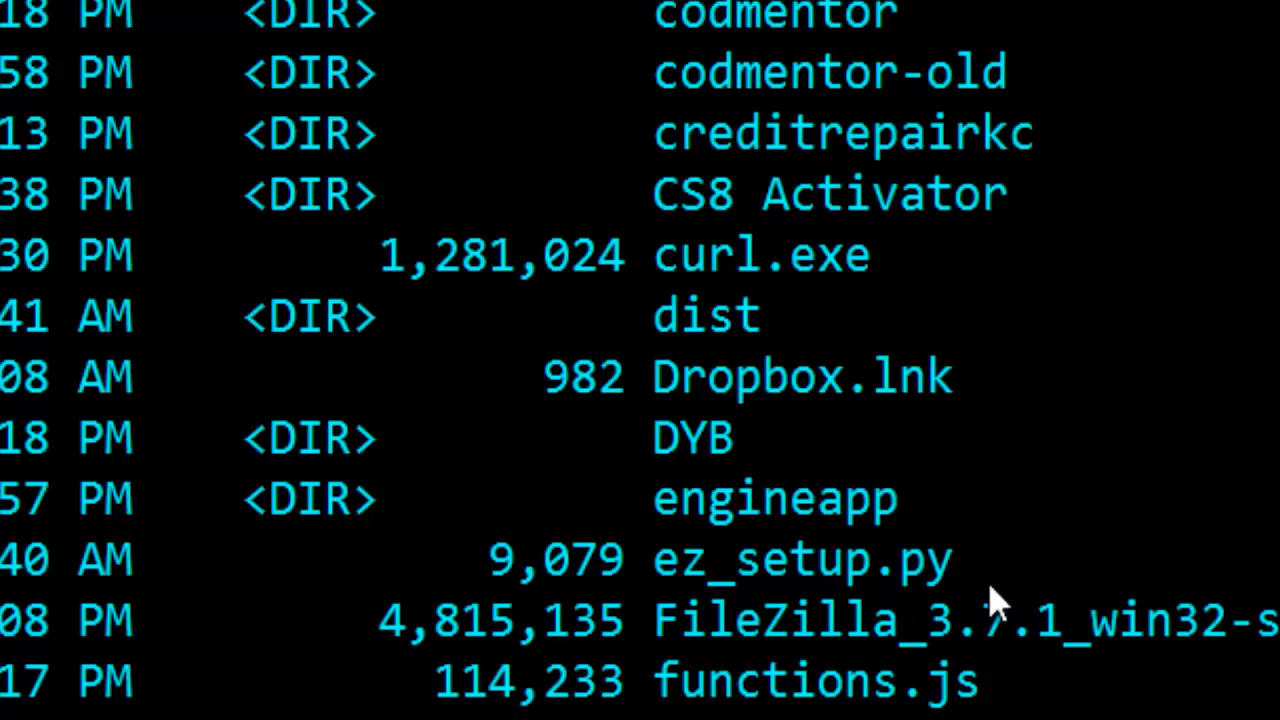
scroll(down, 3)
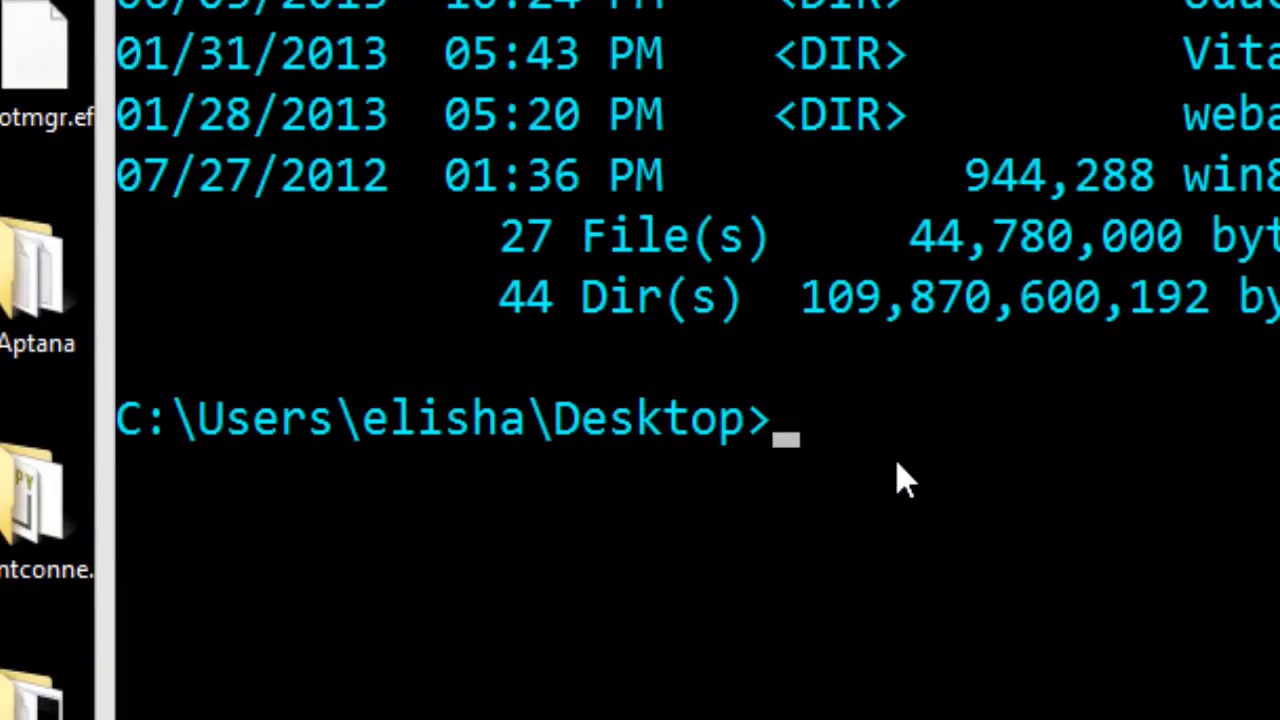
Type the ez_setup.py command at the Desktop prompt
text(ez_se)
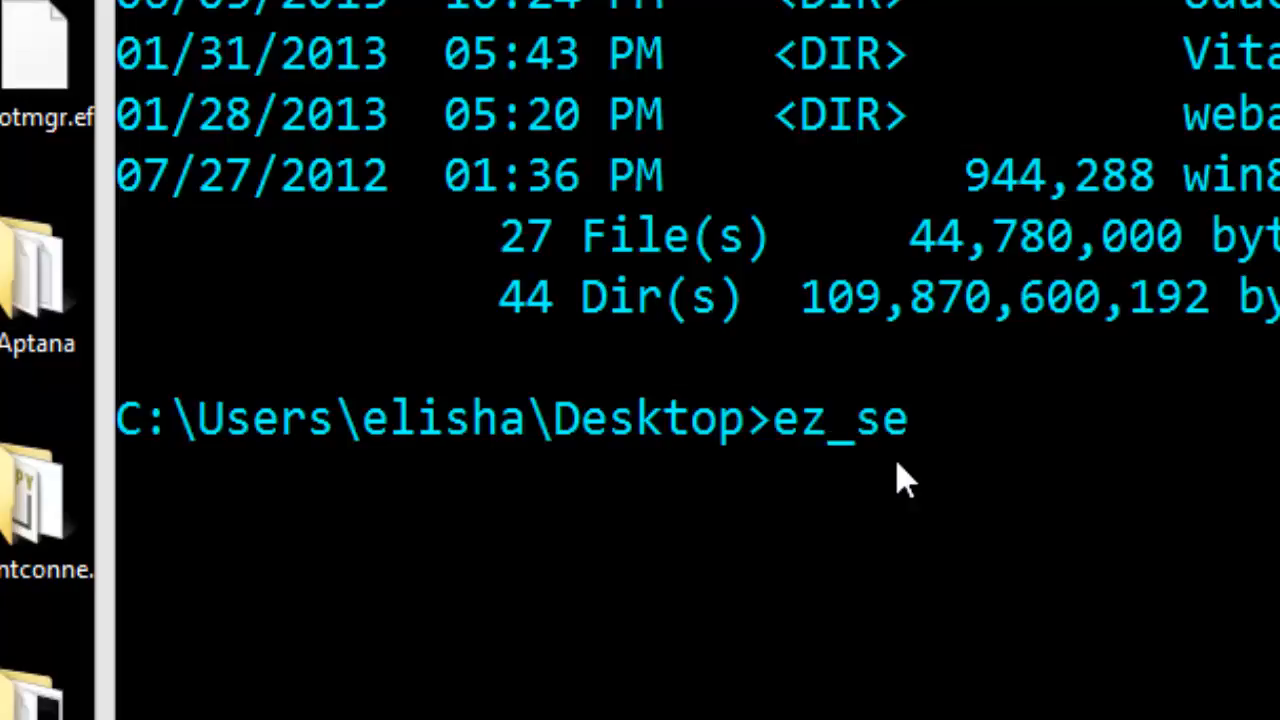
text(tup.p)
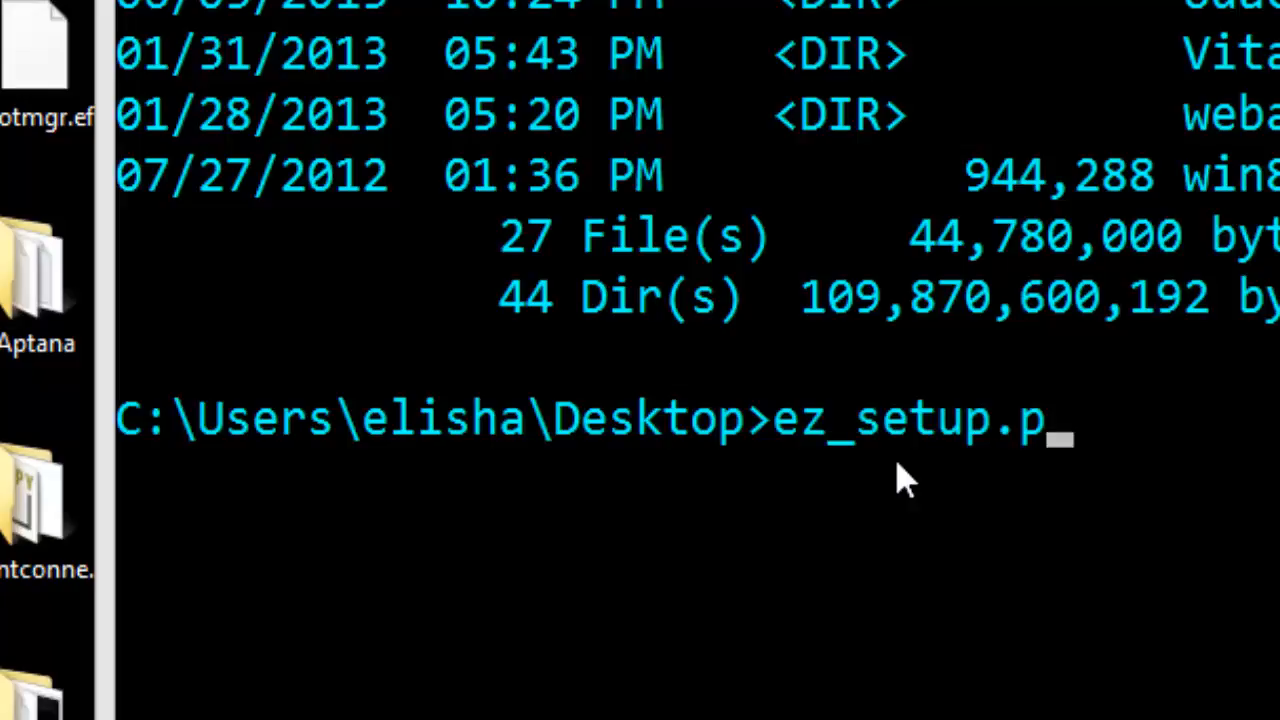
text(y)
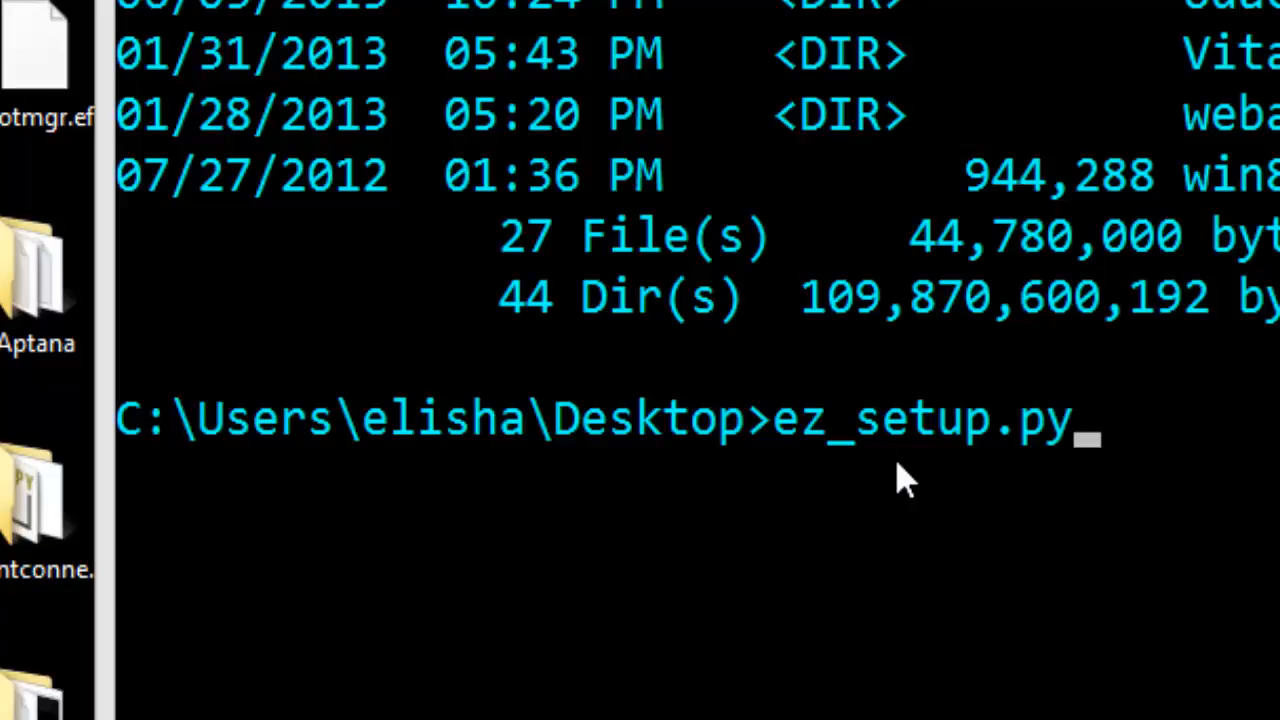
Run ez_setup.py and let the setuptools build and byte-compiling output finish
key(enter)
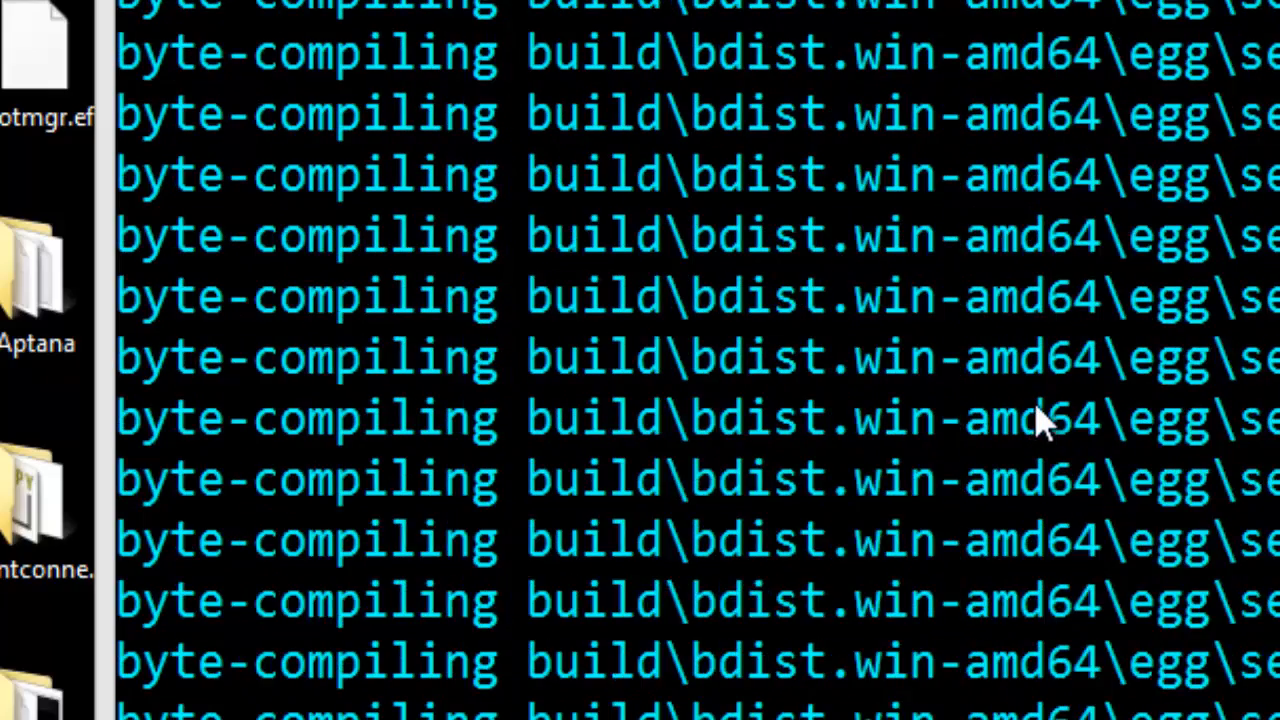
scroll(down, 3)
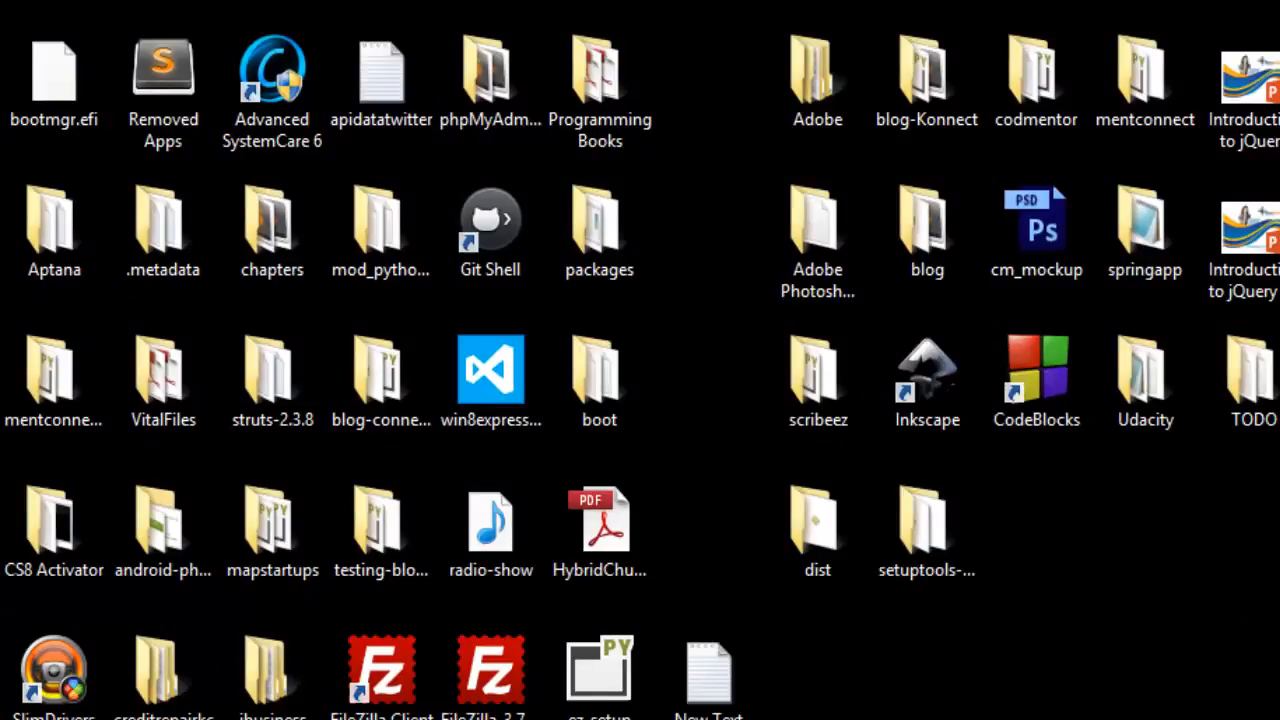
mouse_move(835, 715)
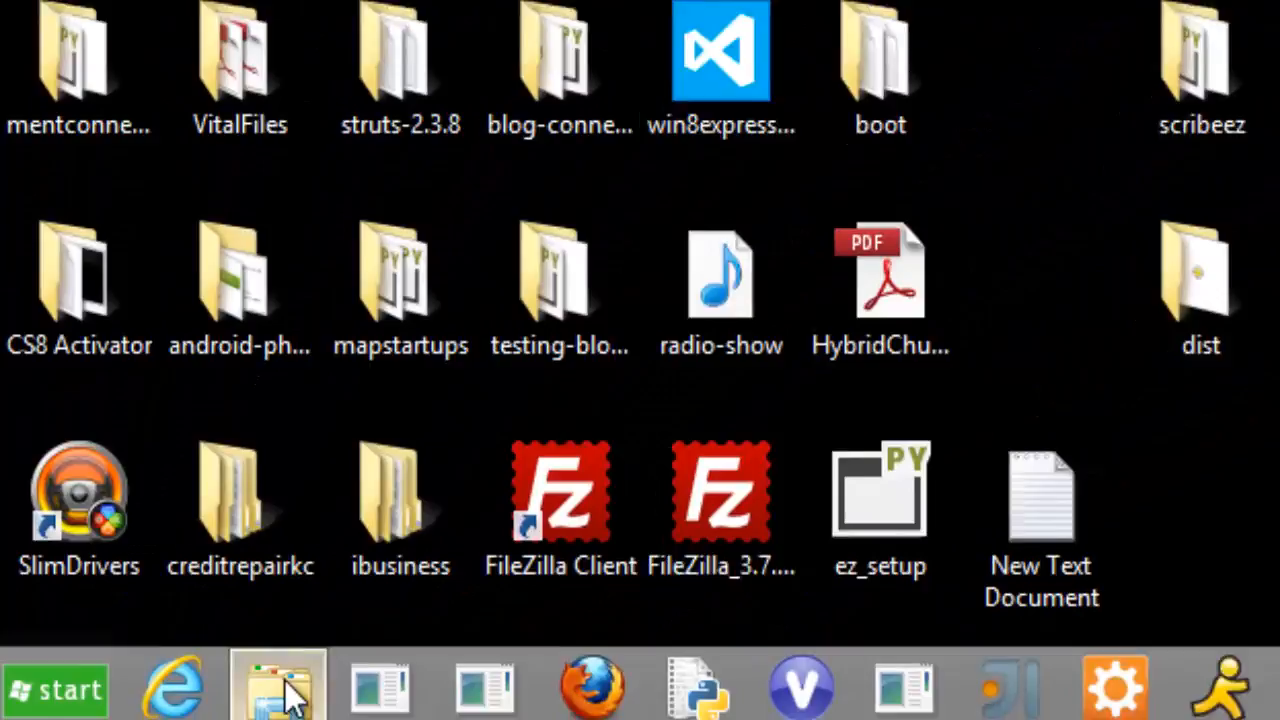
Browse File Explorer to C:\Python27\Scripts and copy its address-bar path
click(278, 685)
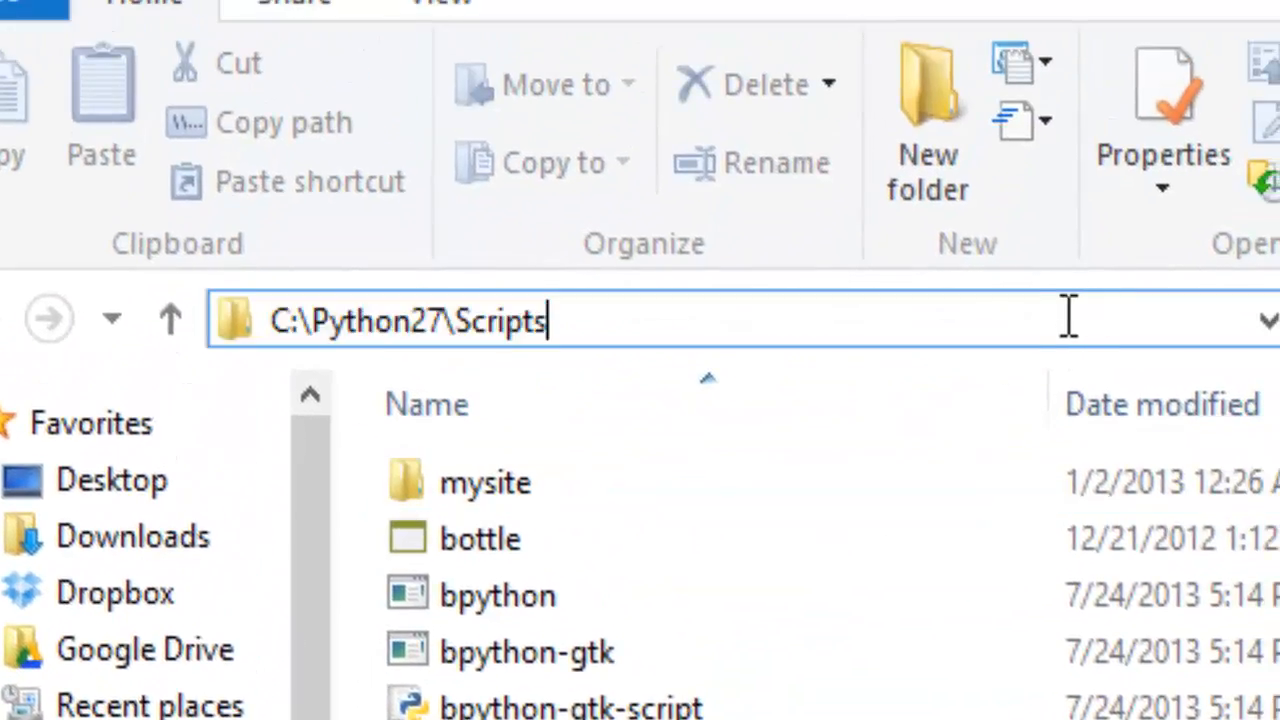
click(170, 318)
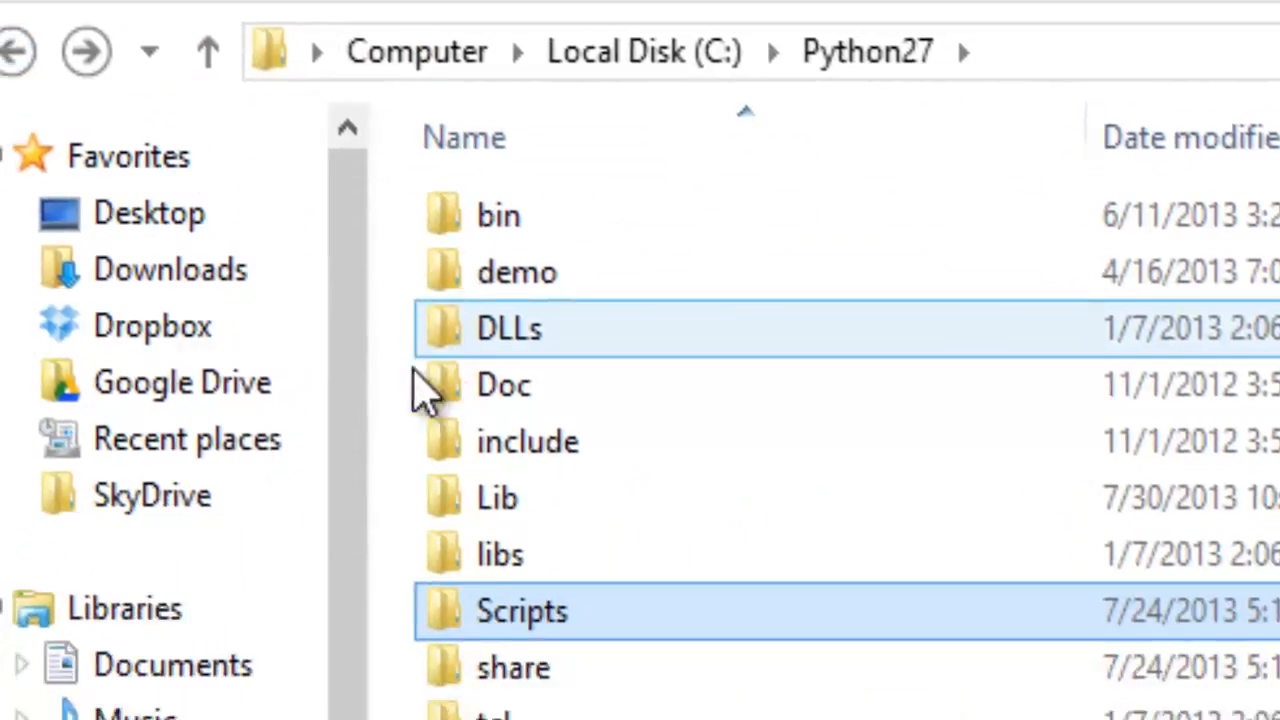
scroll(down, 3)
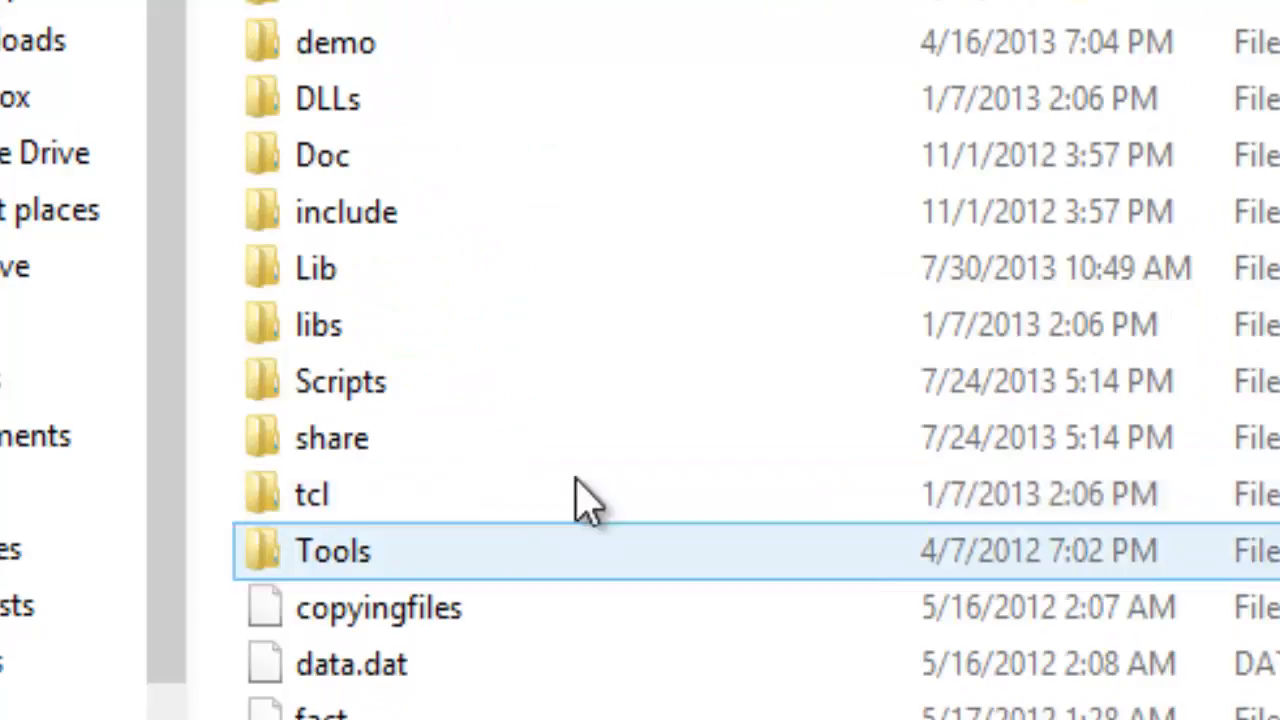
double_click(333, 551)
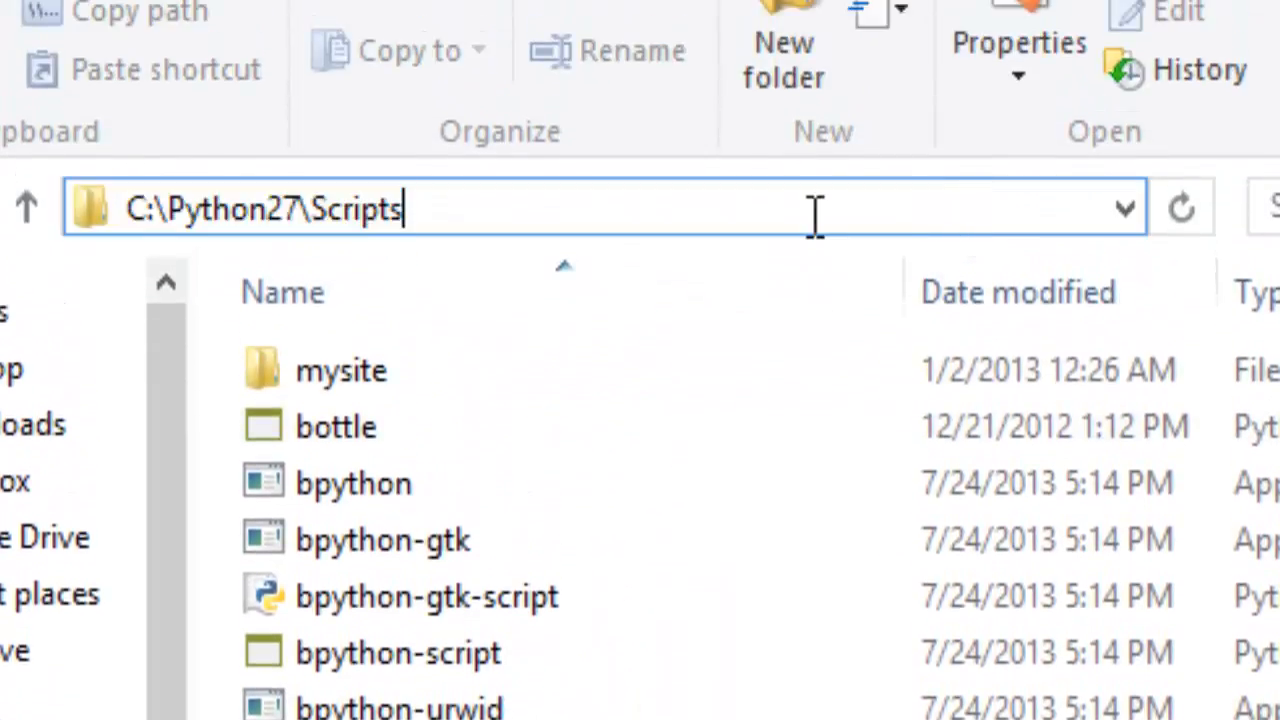
right_click(265, 208)
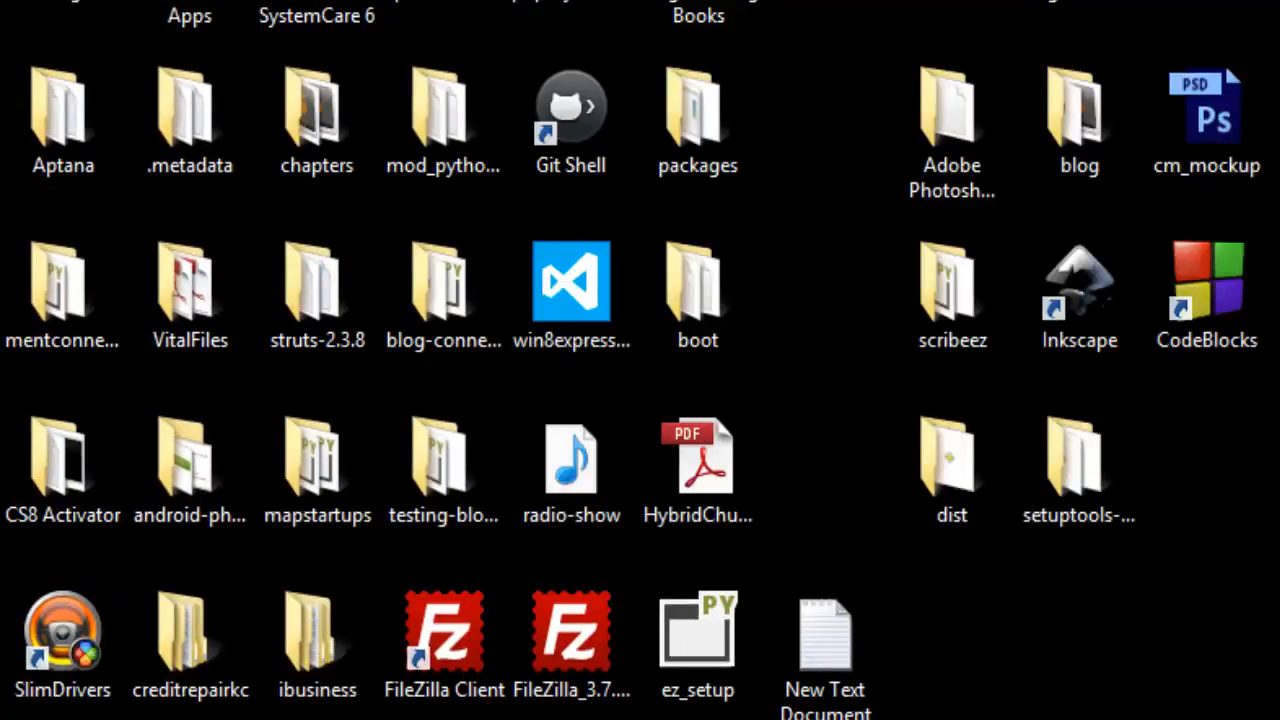
mouse_move(1068, 676)
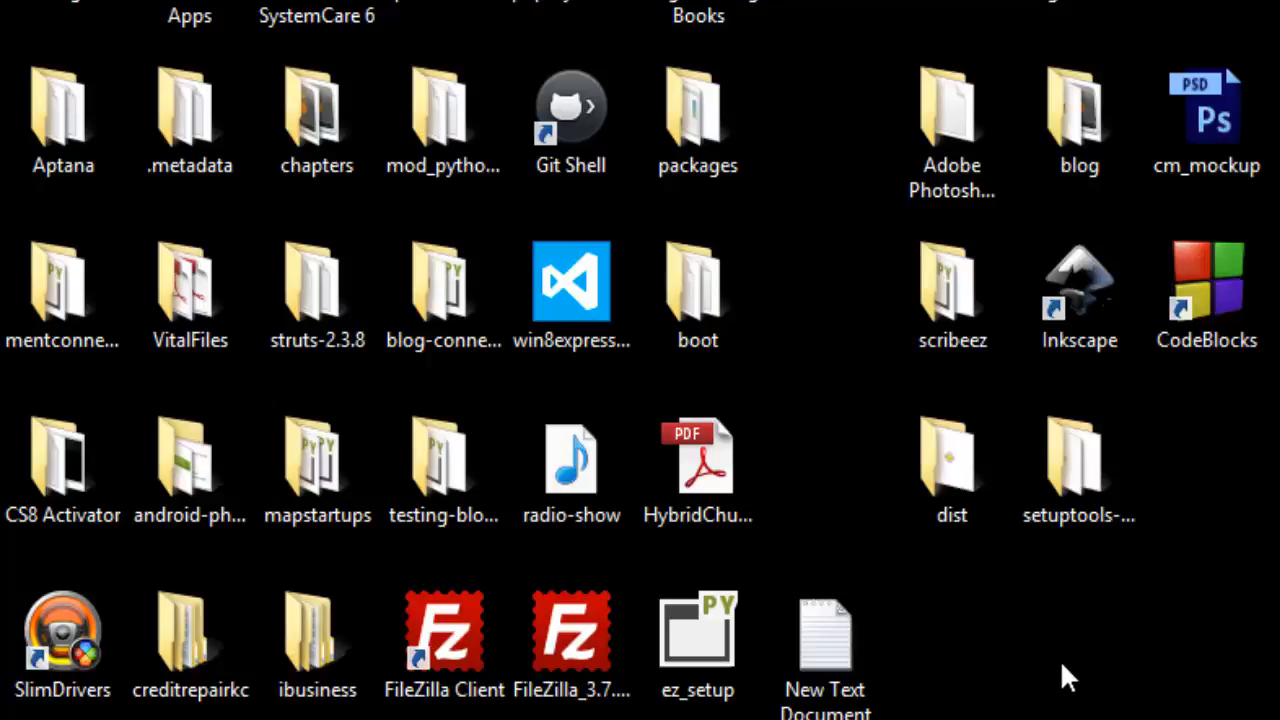
Search Windows settings for 'adv' to reach View advanced system settings
key(Super)
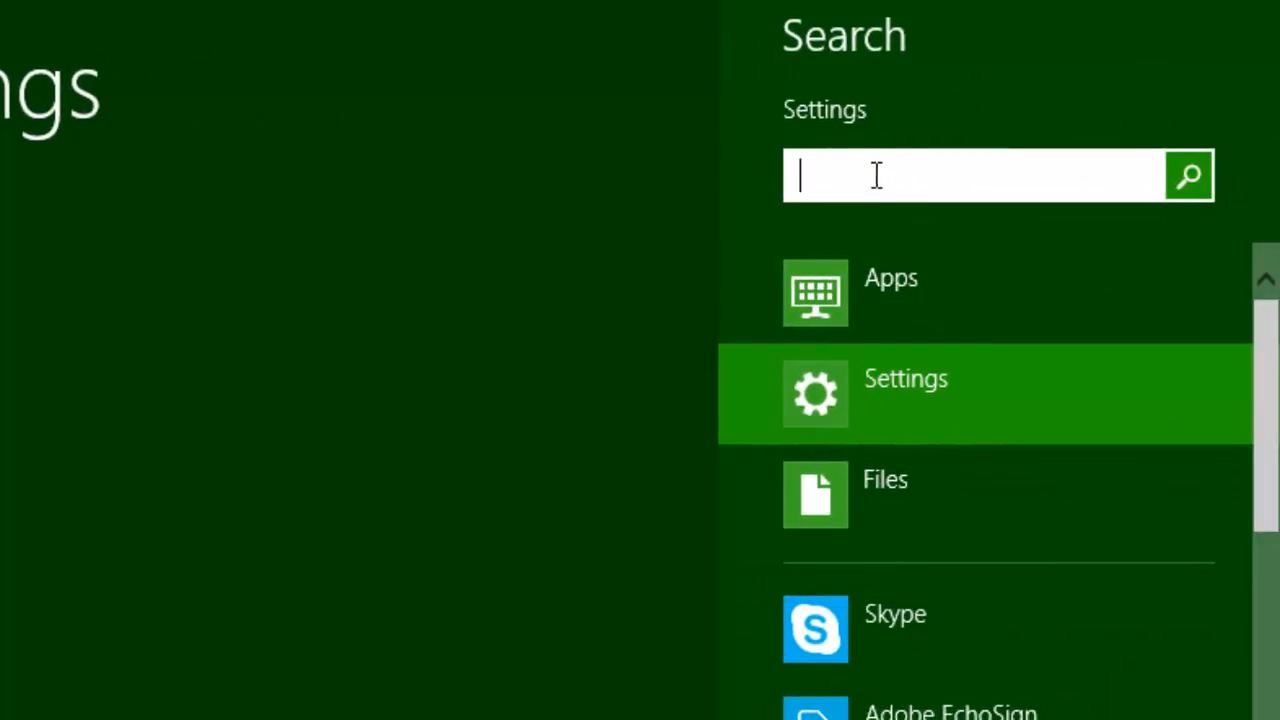
text(adv)
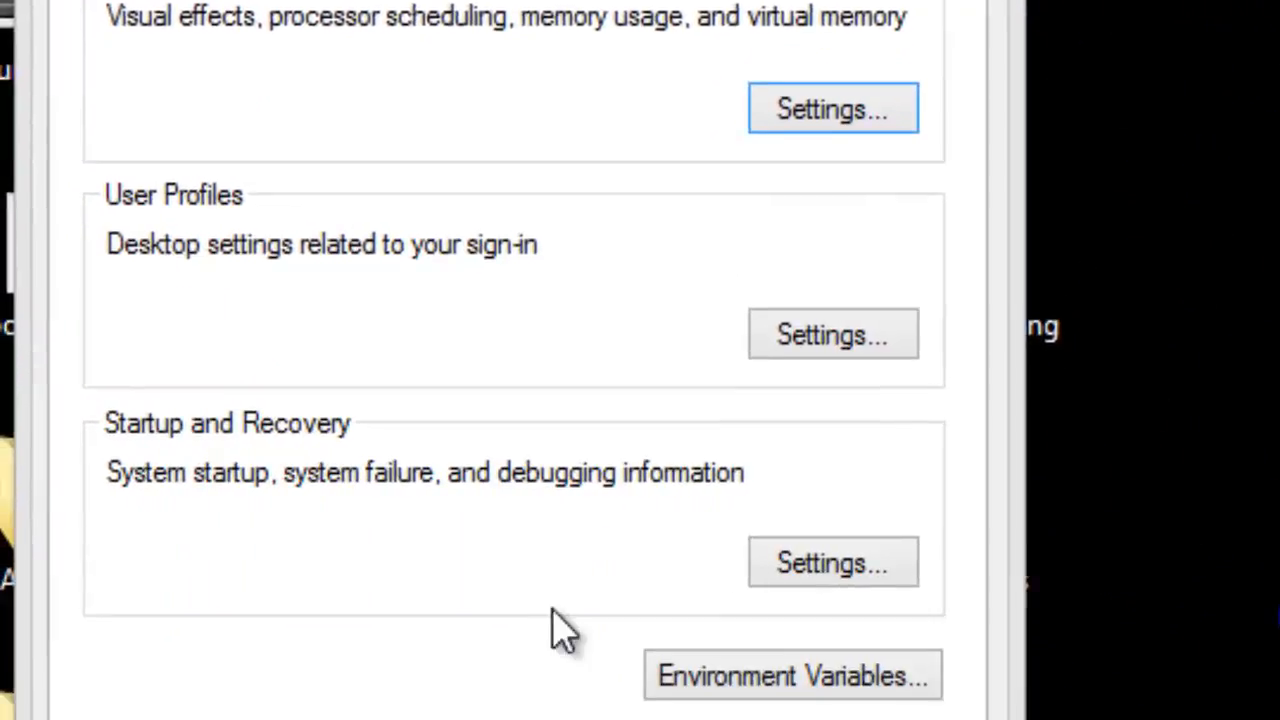
Append ;C:\Python27\Scripts to the end of the system Path environment variable
click(791, 675)
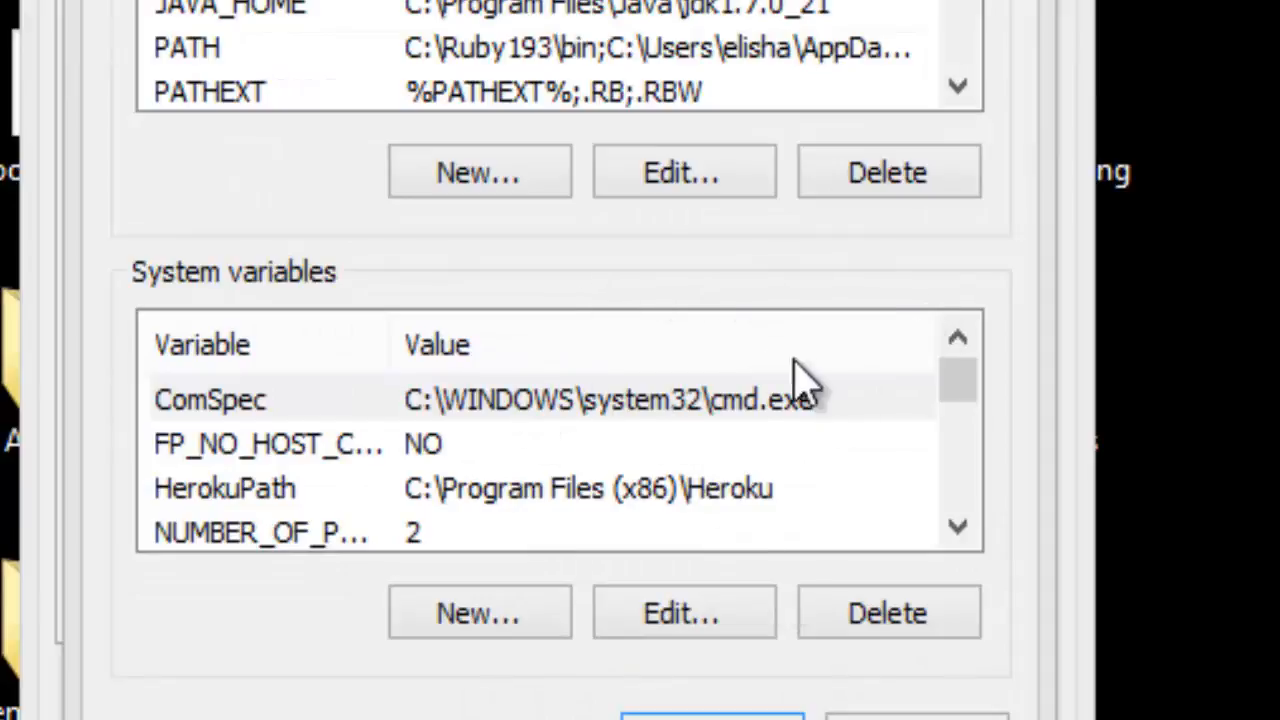
mouse_move(250, 325)
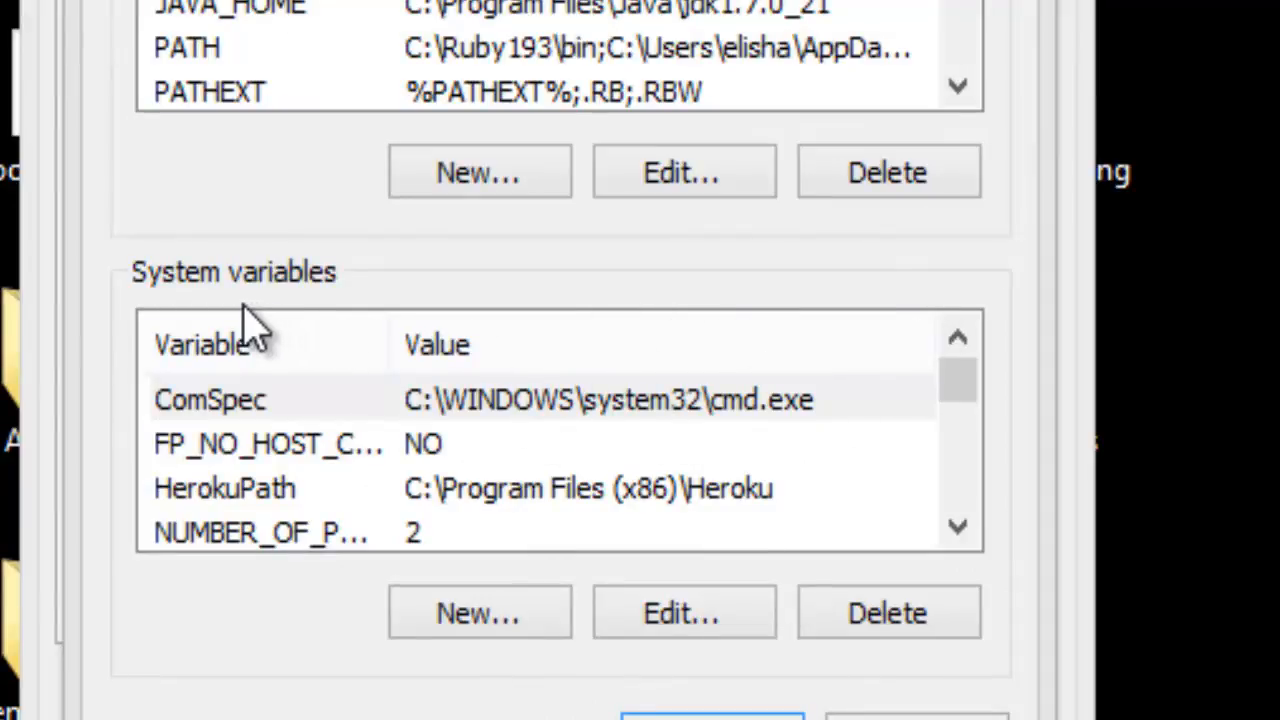
mouse_move(915, 430)
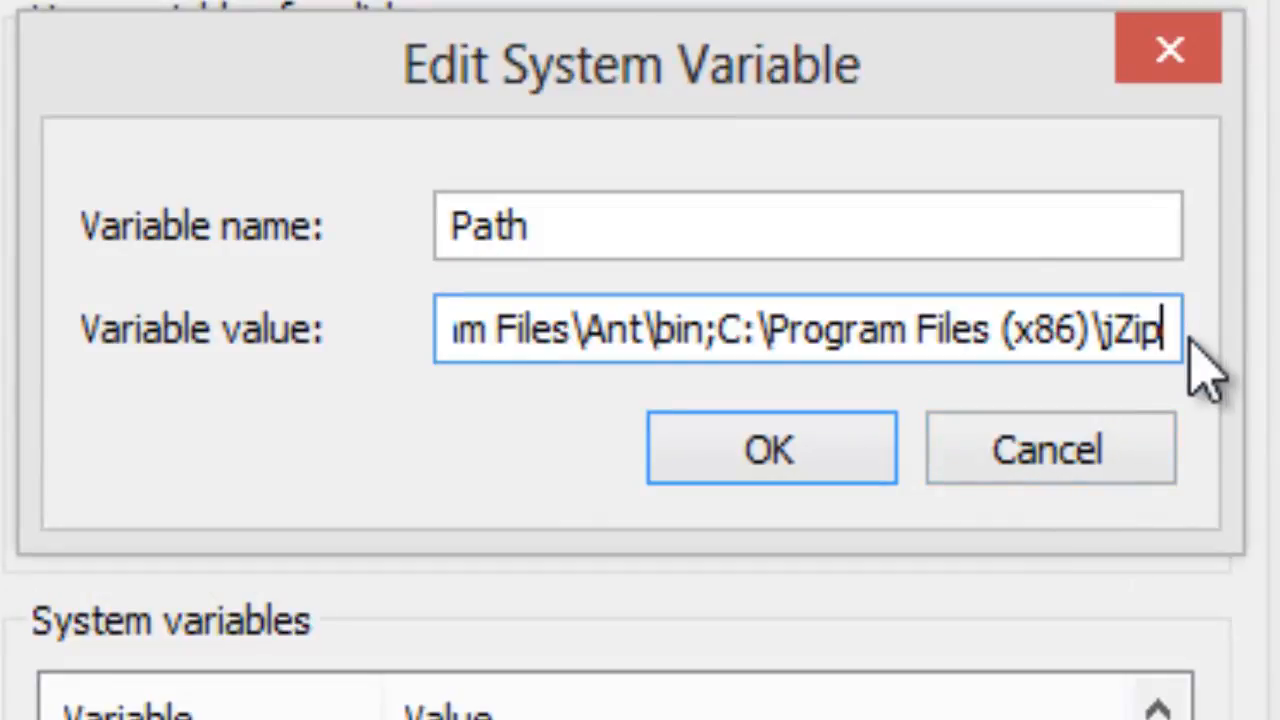
text(;)
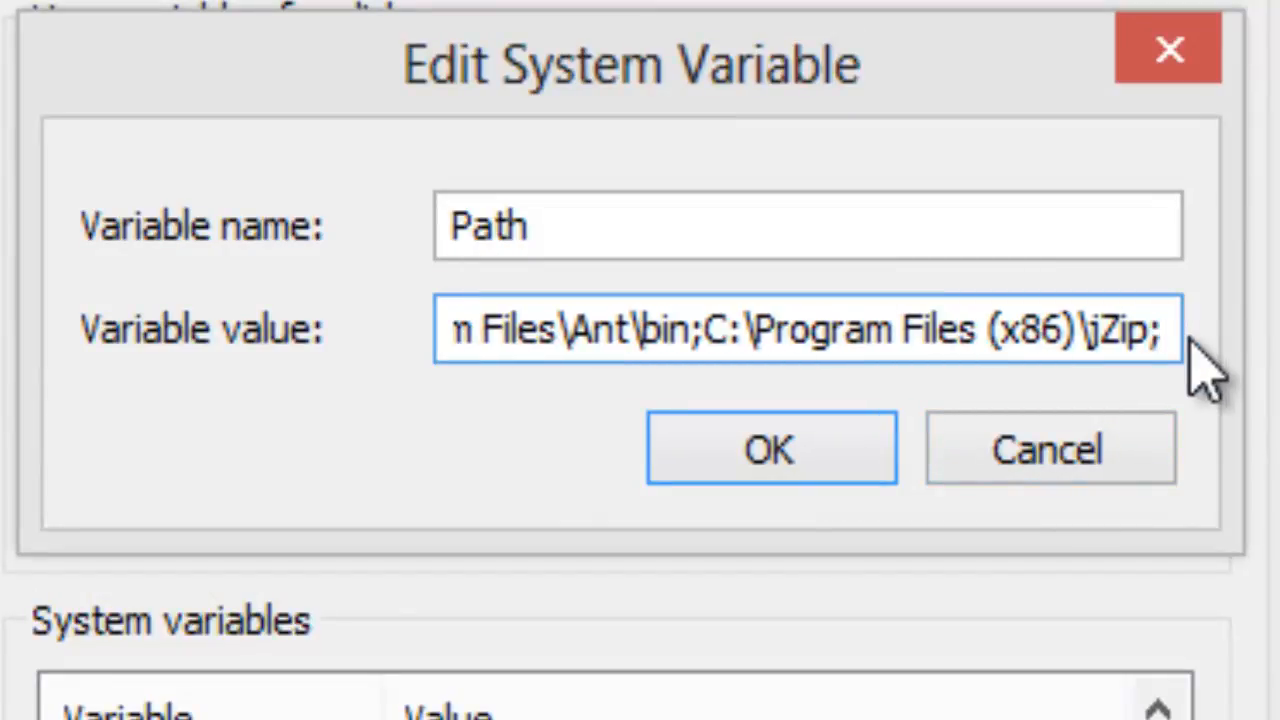
text(;C:\Python27\Scripts)
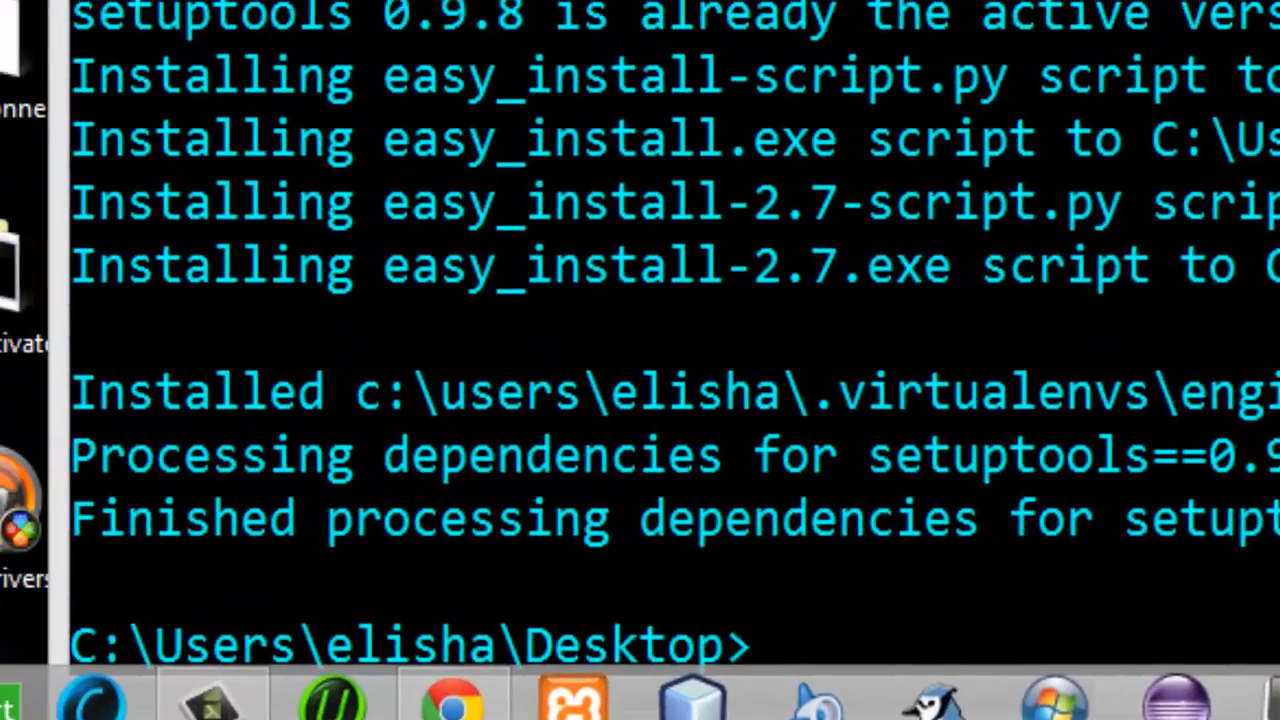
Clear the screen with cls and enter easy_install Twitter, correcting a typo
text(cl)
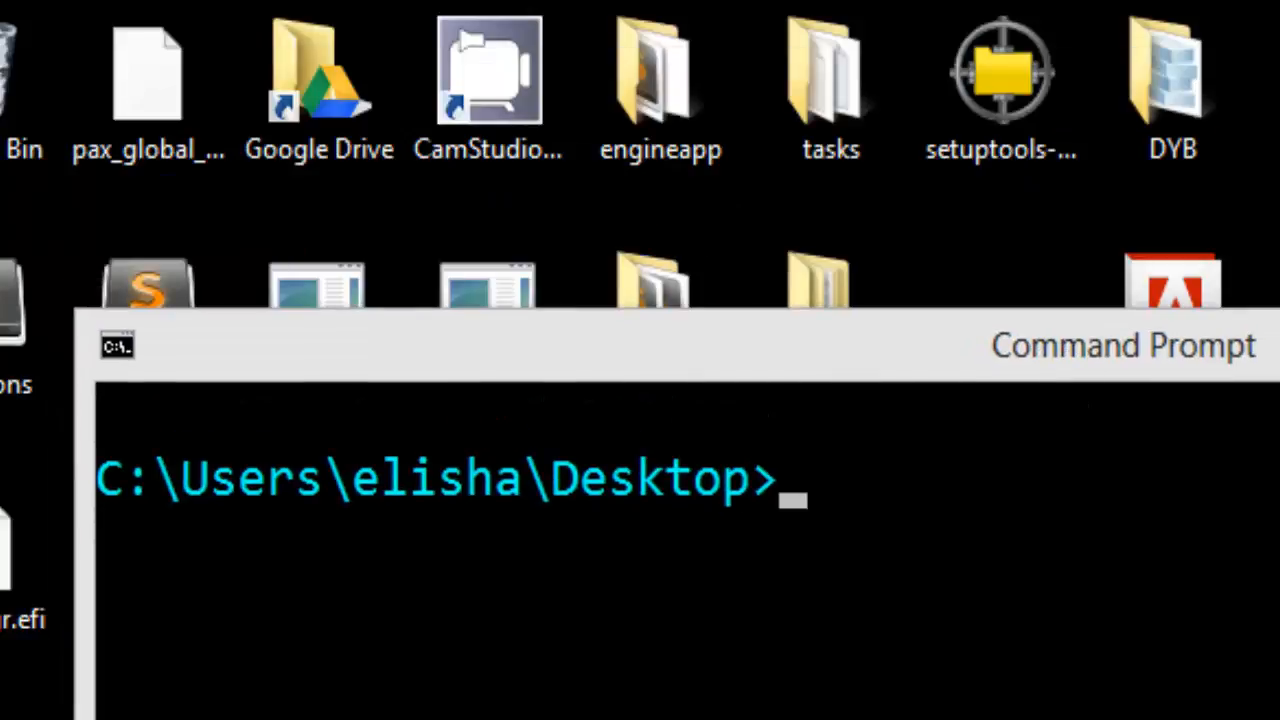
text(easy_si)
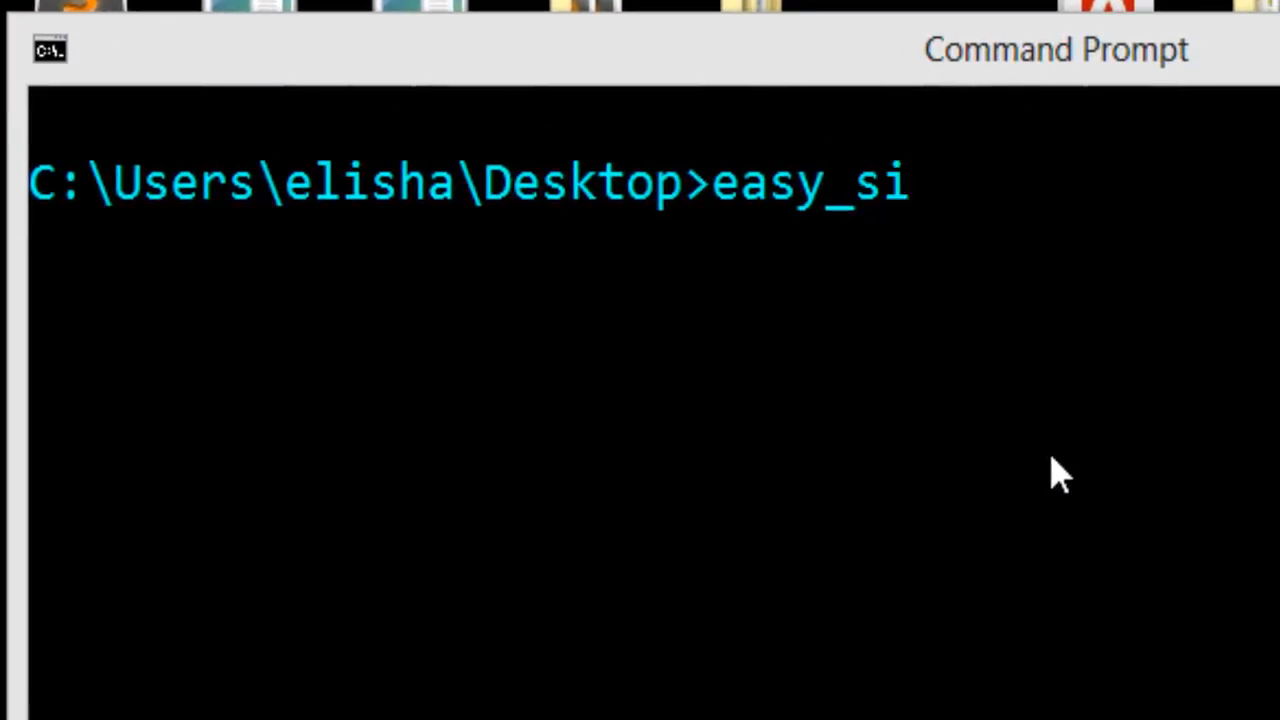
key(backspace)
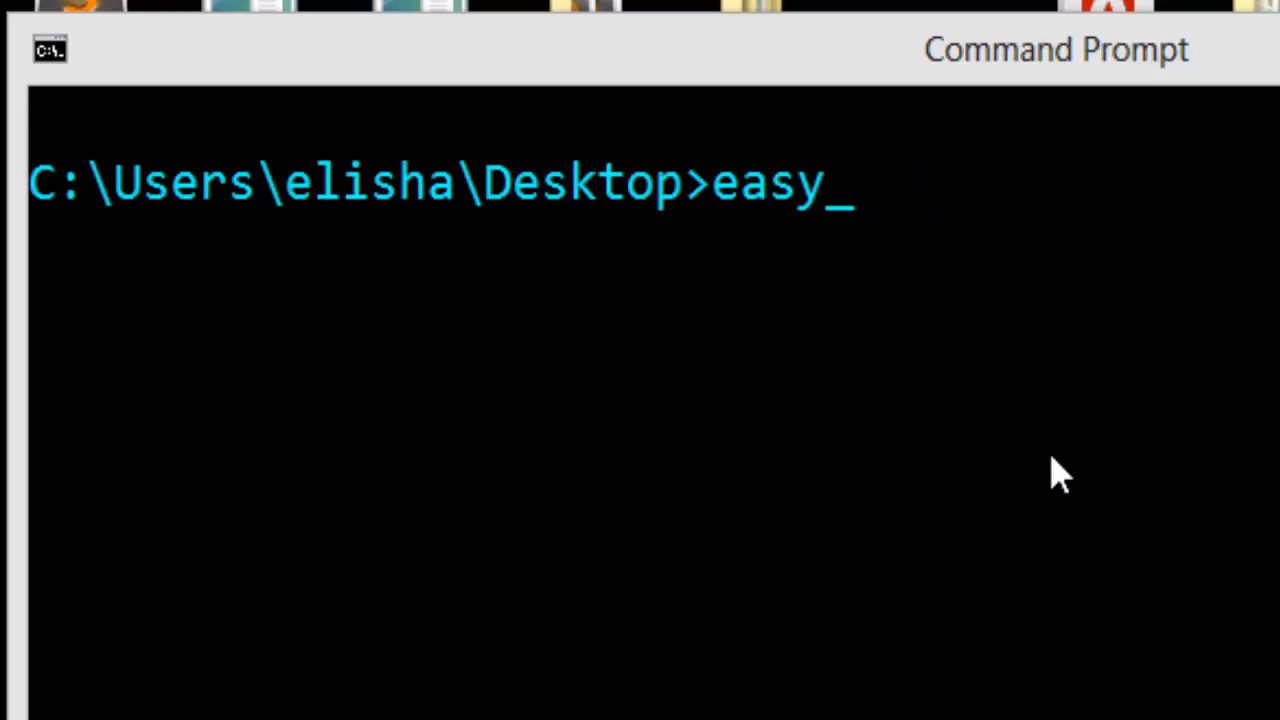
text(_install)
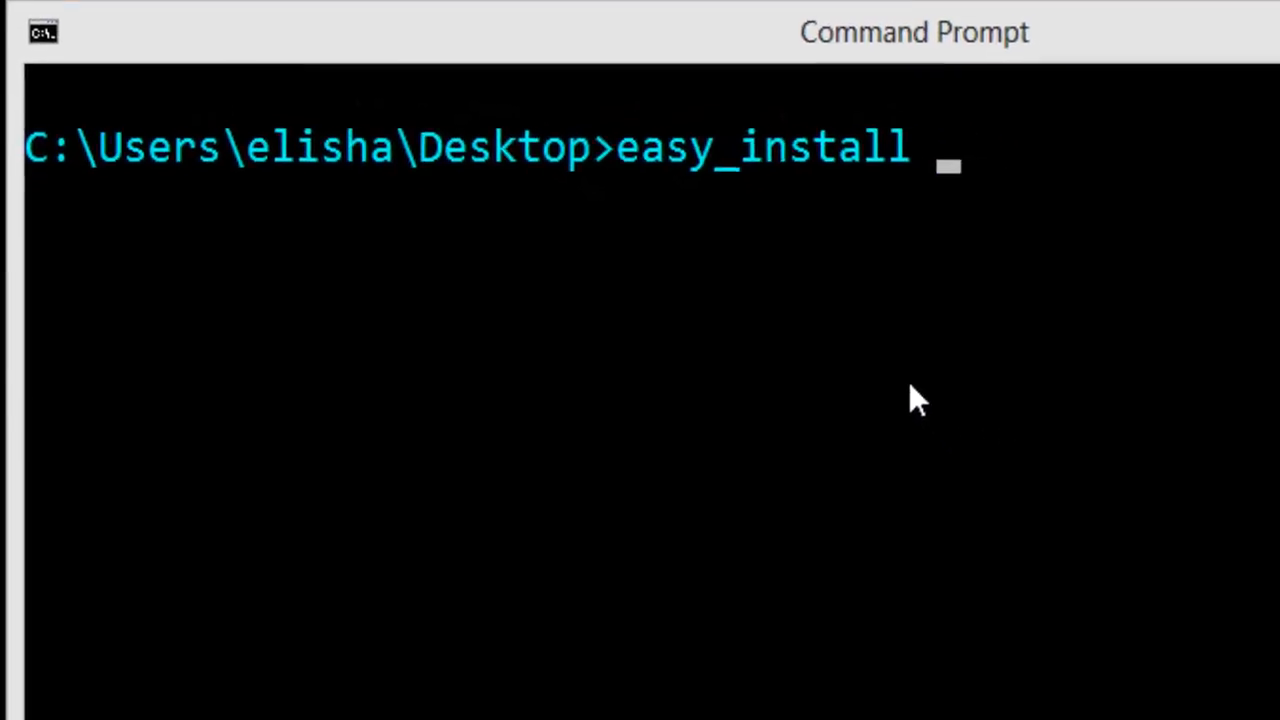
text(Twitter)
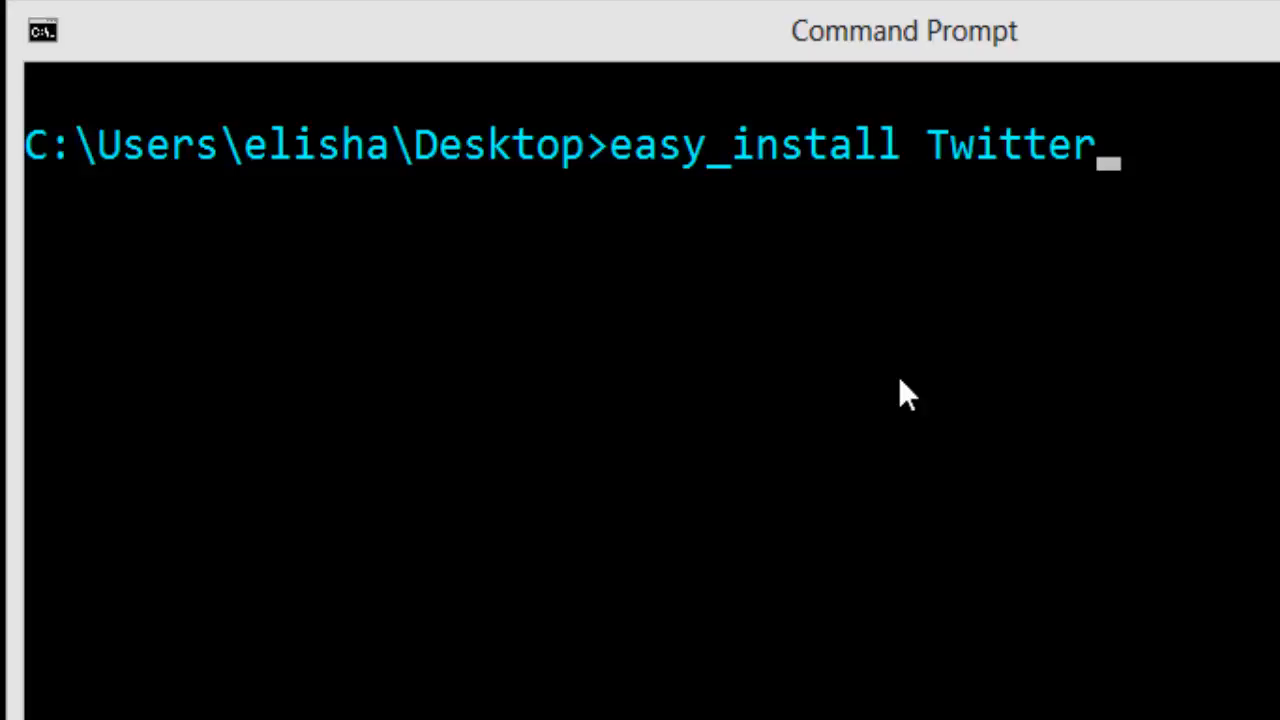